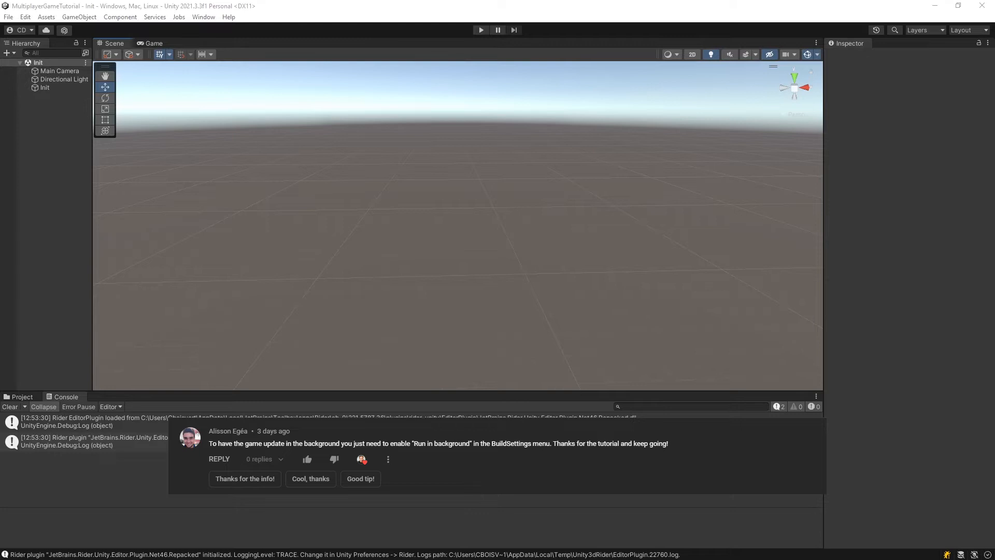
# Enable Run In Background in the Unity Player Settings reached from Build Settings, then close both windows
pyautogui.click(8, 16)
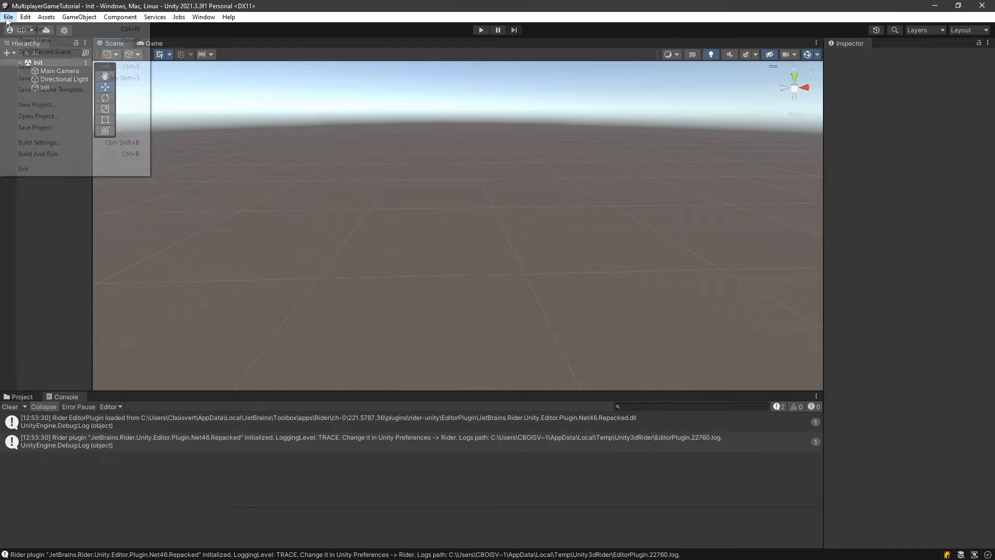
pyautogui.click(39, 142)
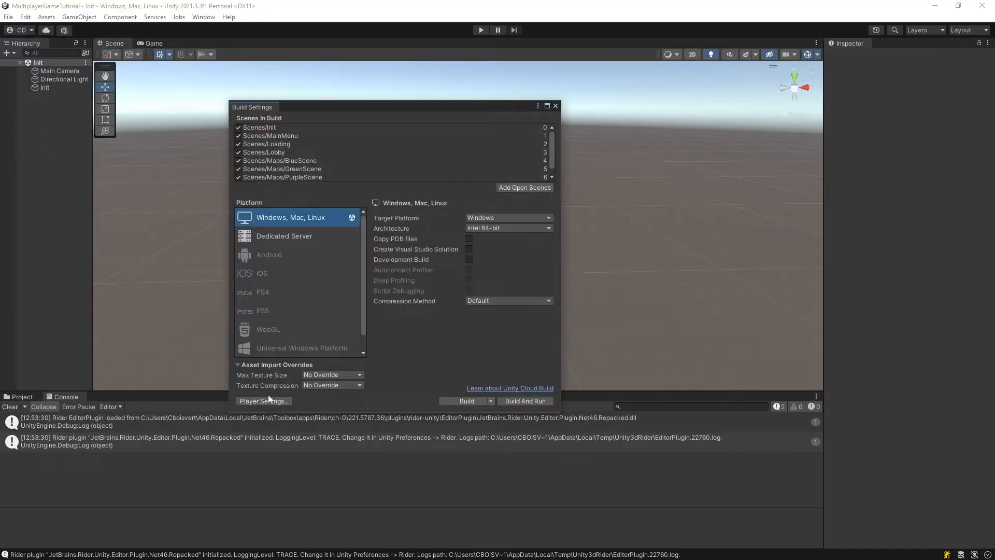
pyautogui.click(262, 400)
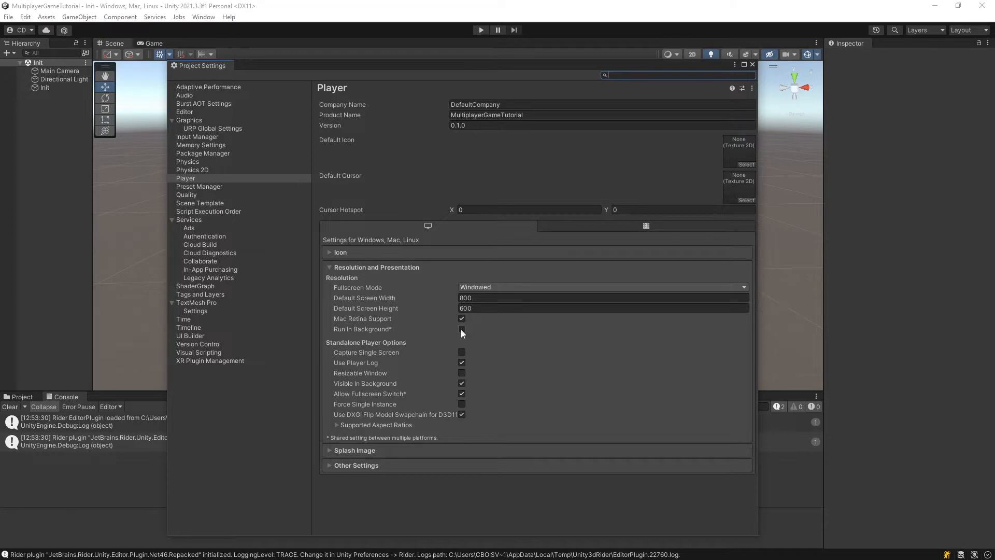
pyautogui.click(462, 328)
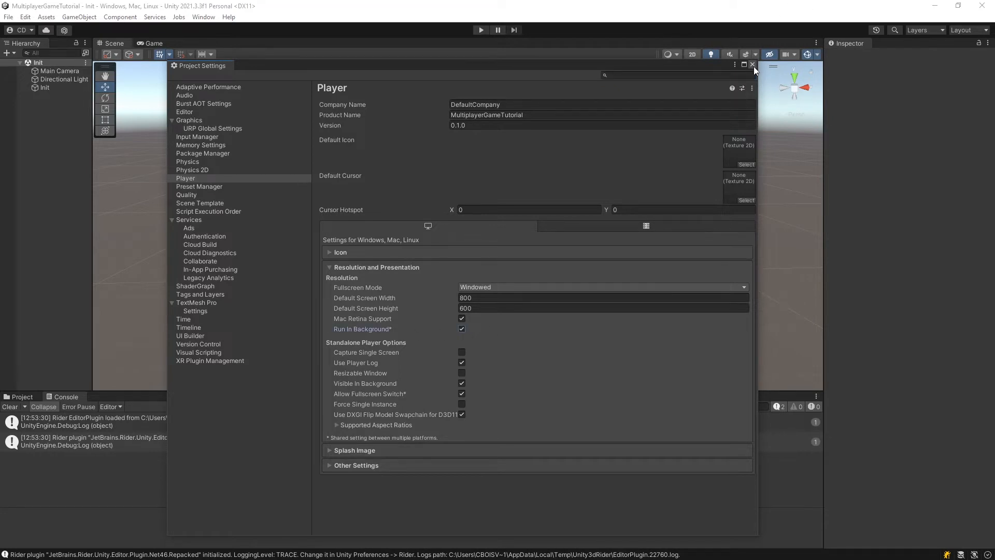
pyautogui.click(752, 65)
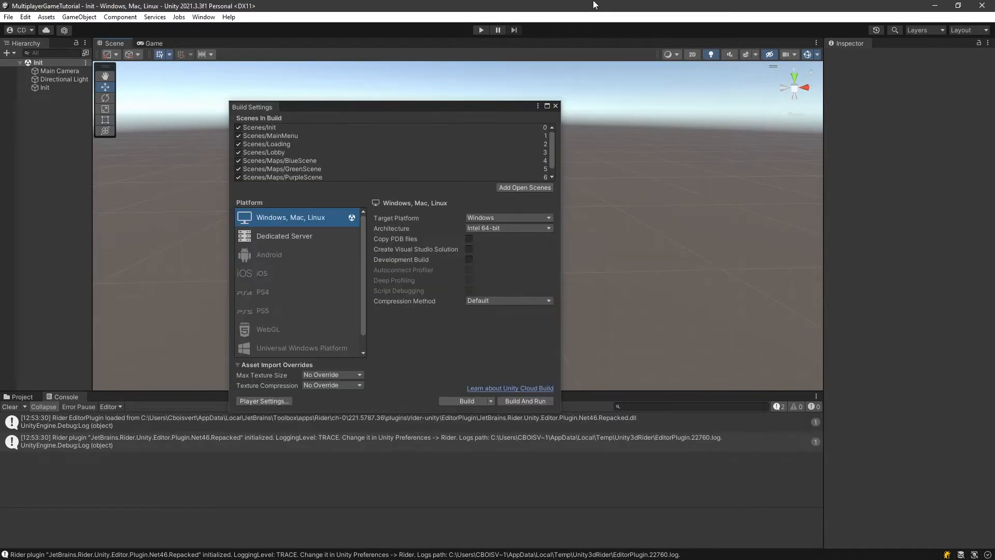
pyautogui.click(555, 105)
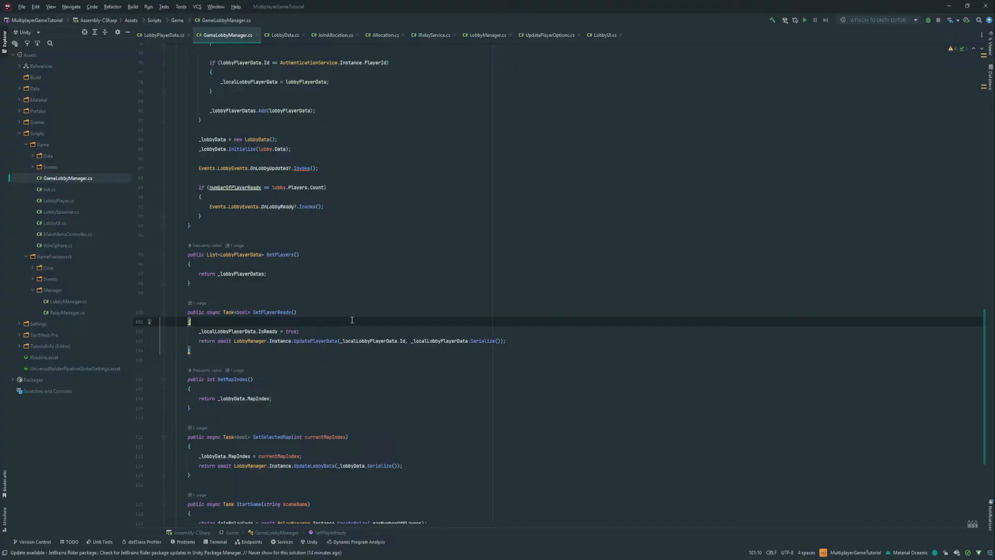
# At the end of OnLobbyUpdated add an if checking _lobbyData's relay code != default
pyautogui.scroll(3)
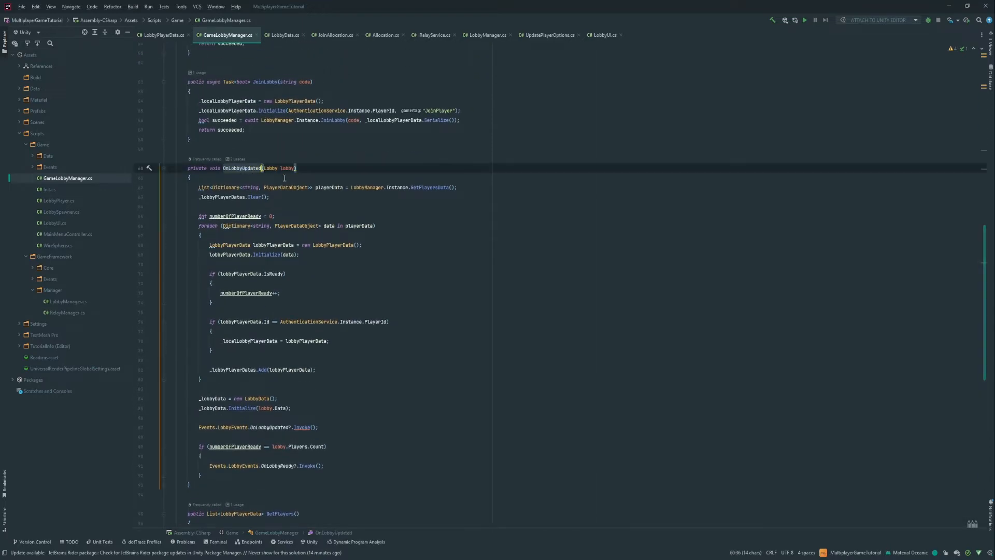
pyautogui.scroll(-3)
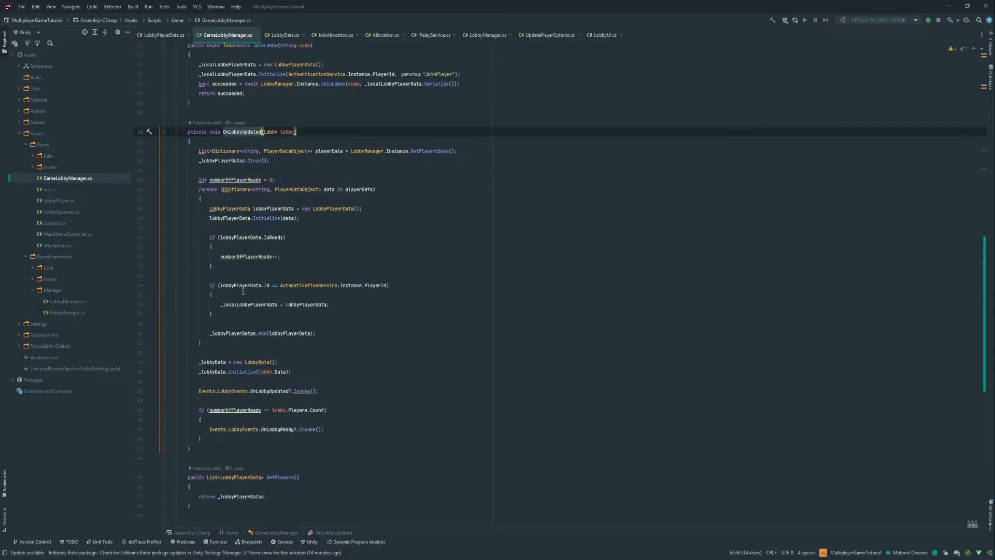
pyautogui.scroll(-3)
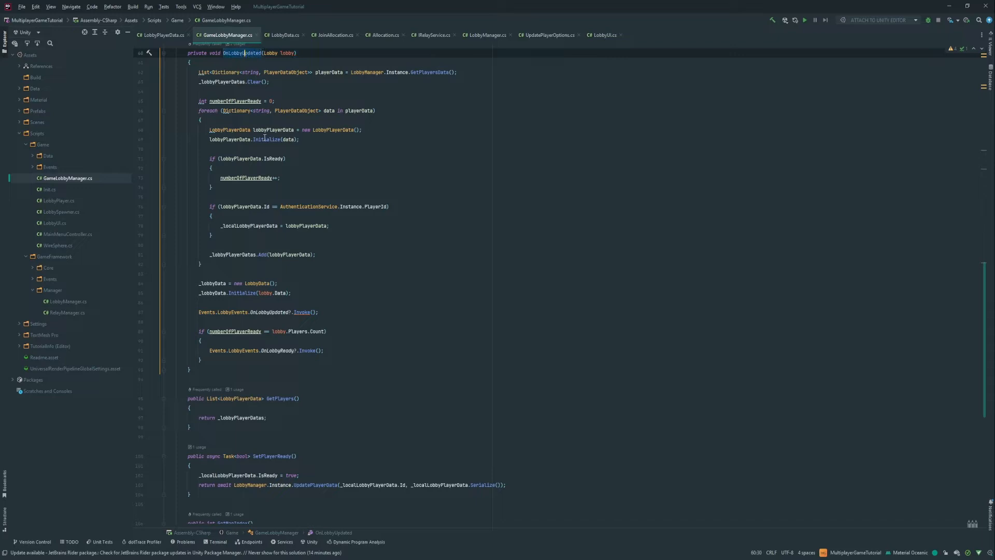
pyautogui.moveTo(346, 351)
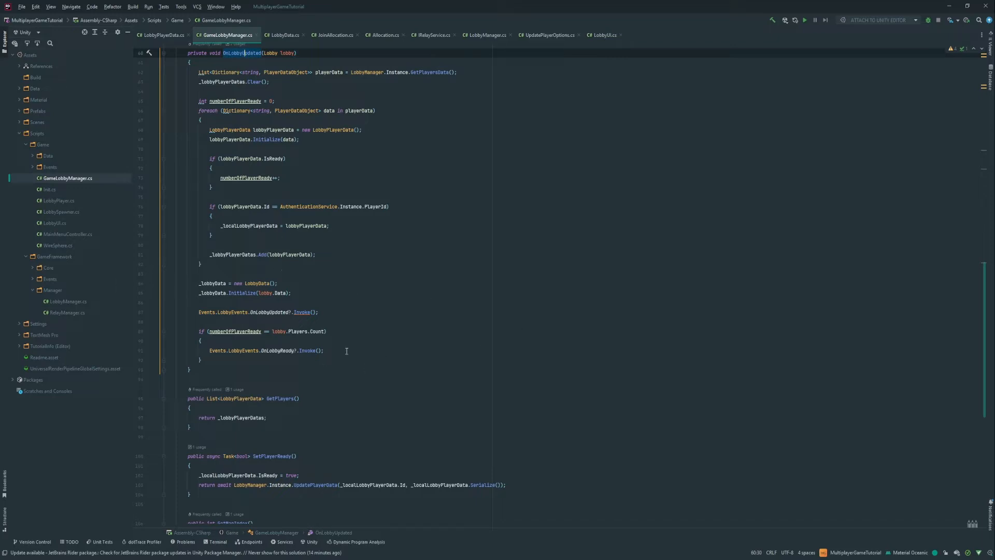
pyautogui.moveTo(267, 384)
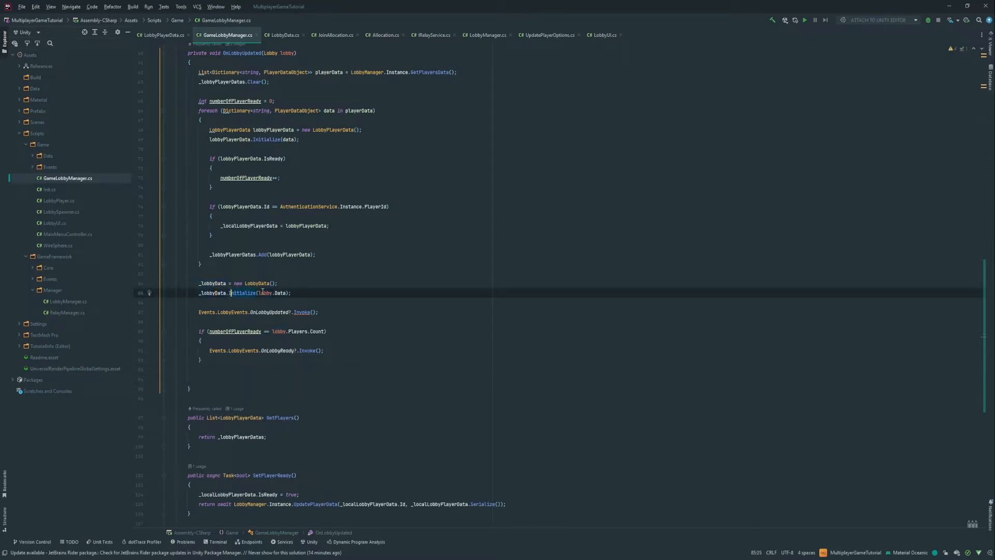
pyautogui.click(217, 379)
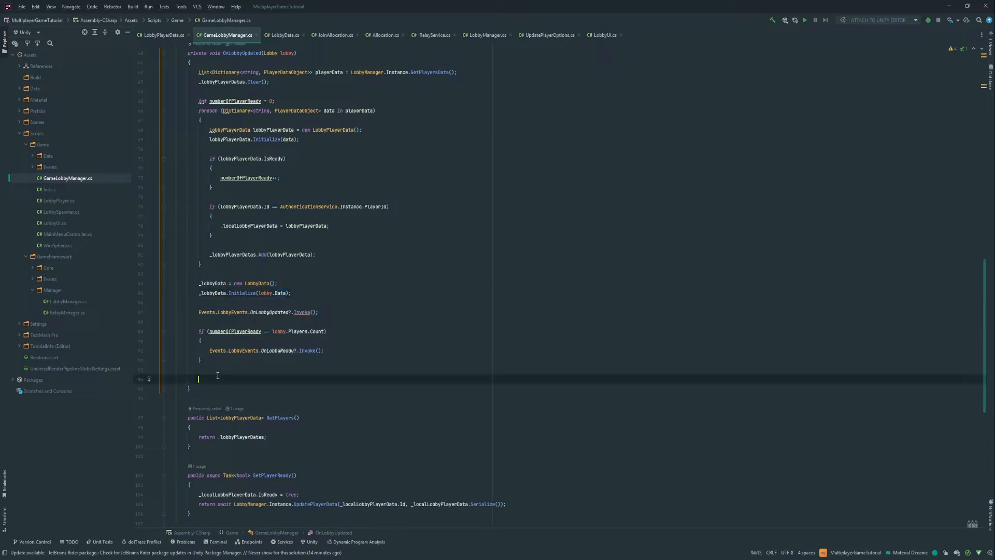
pyautogui.write('if')
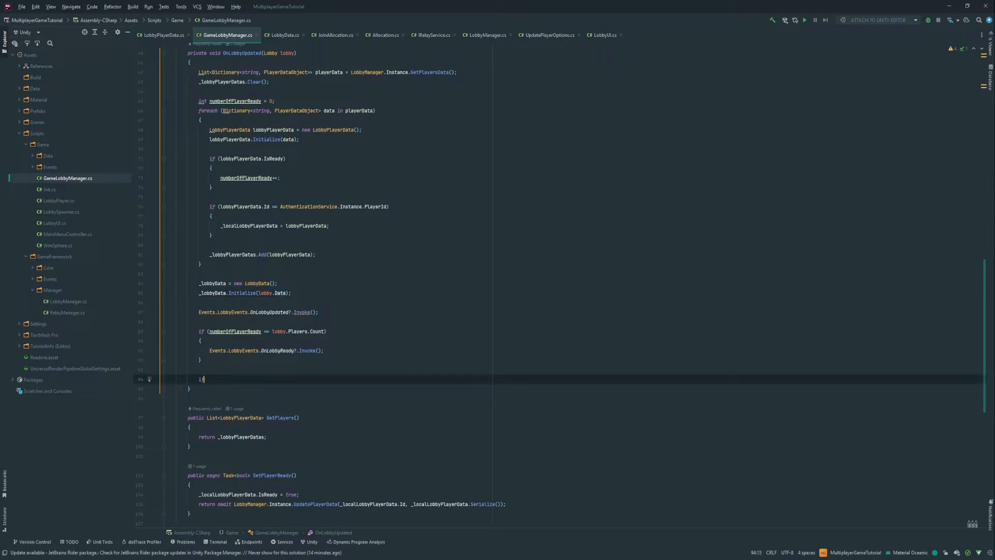
pyautogui.write('()')
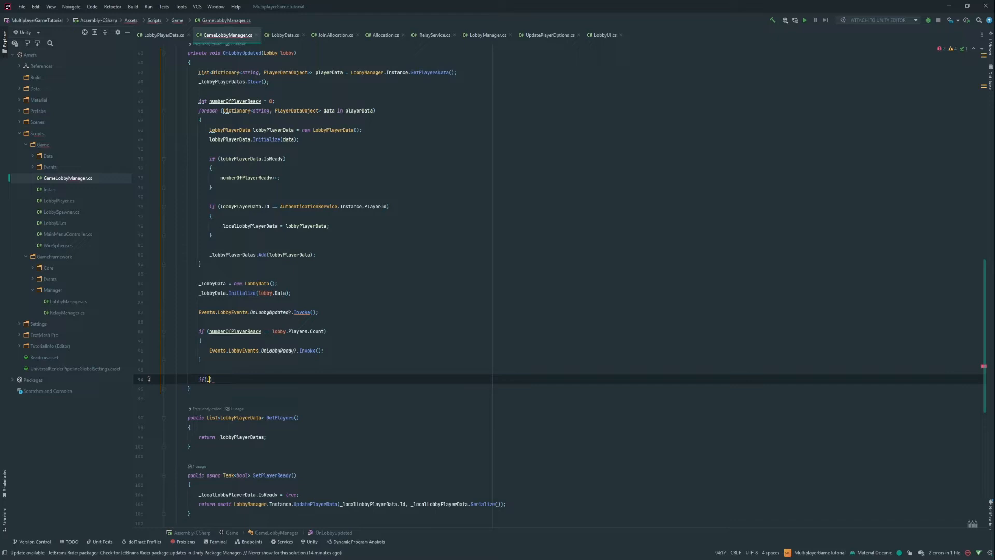
pyautogui.write('_LobbyData.')
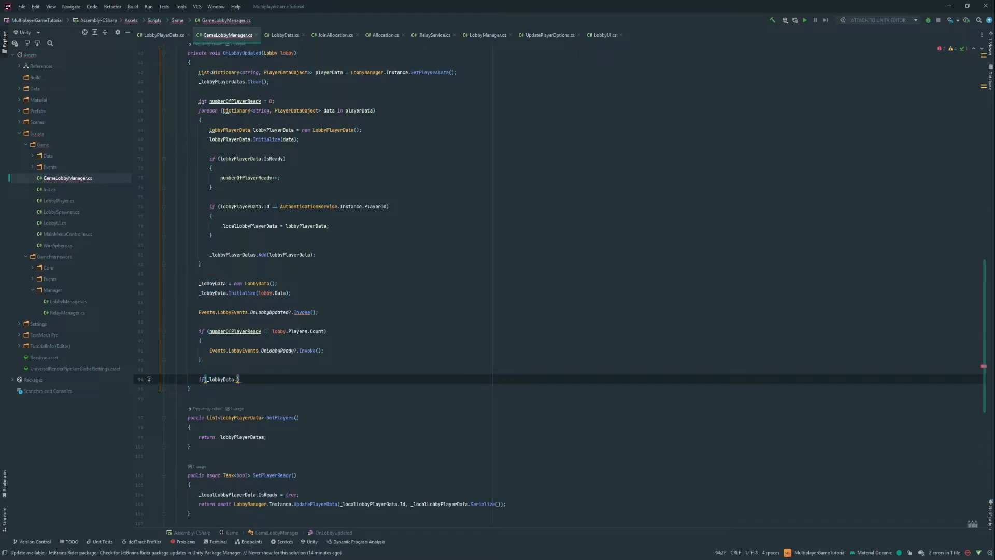
pyautogui.write('Ge')
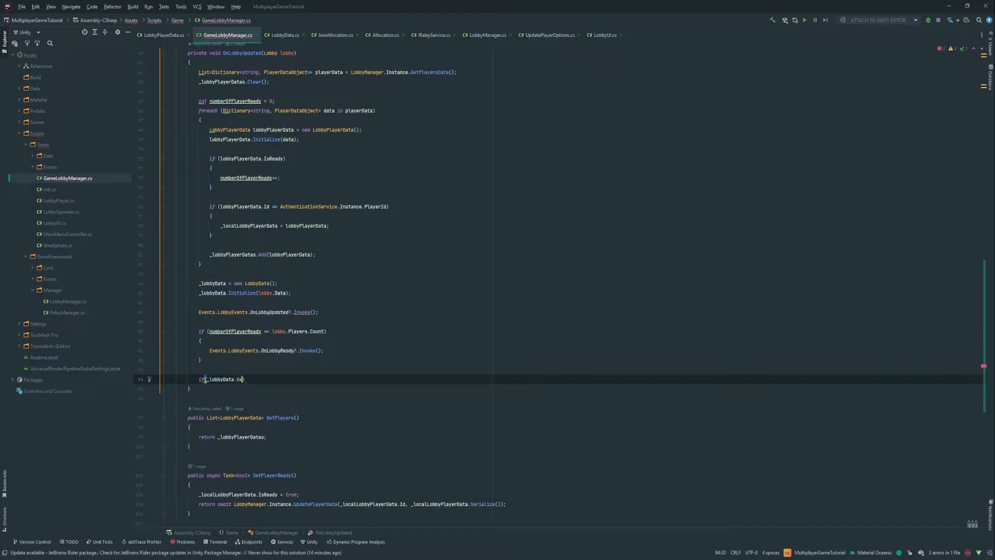
pyautogui.write('RelayCode')
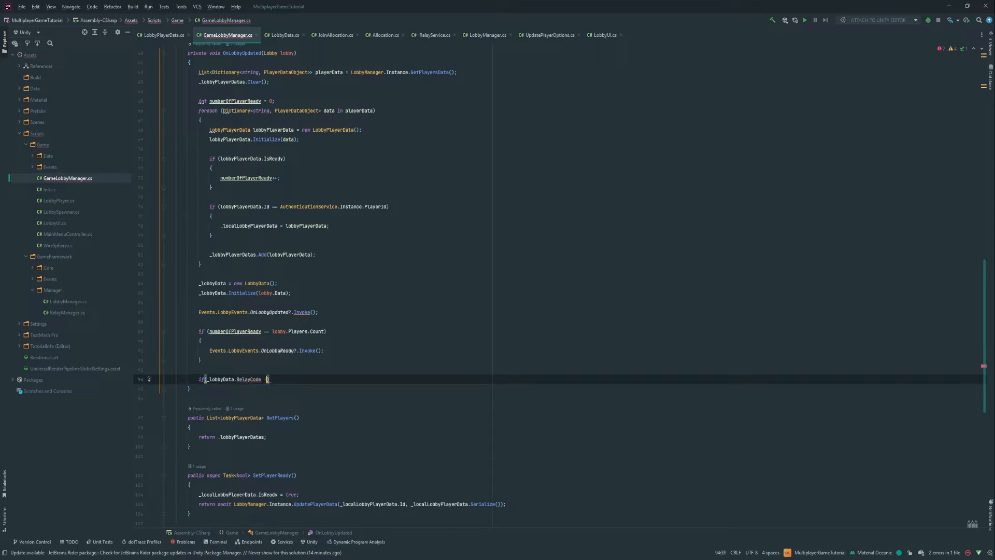
pyautogui.write('!= default')
pyautogui.write('// Join the relay')
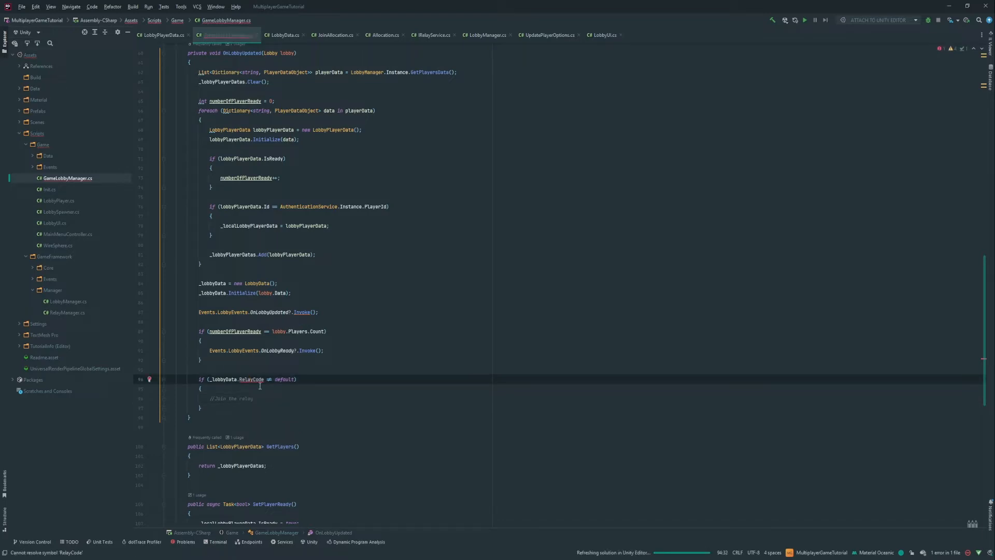
# In LobbyData, give the _relayJoinCode field a public RelayJoinCode property with getter and setter
pyautogui.click(283, 35)
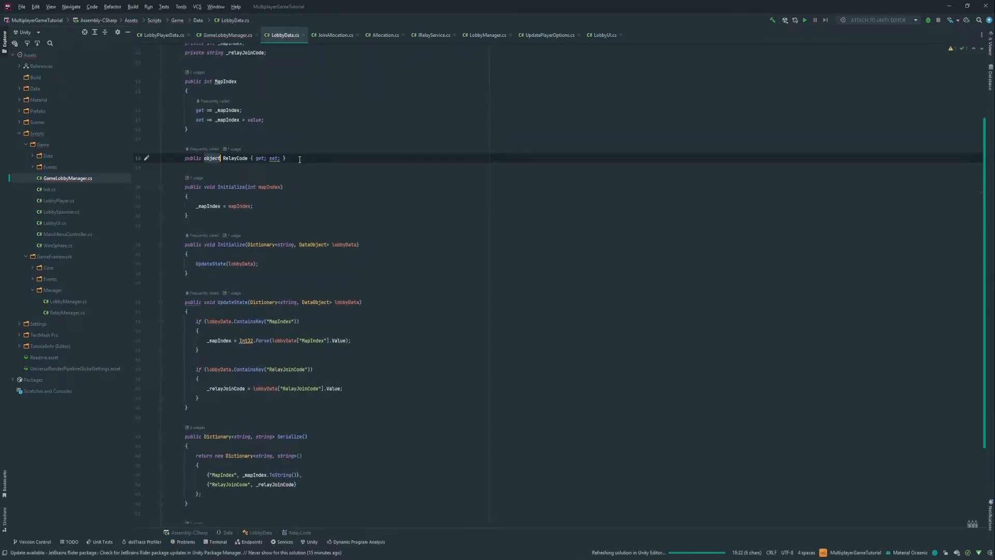
pyautogui.scroll(3)
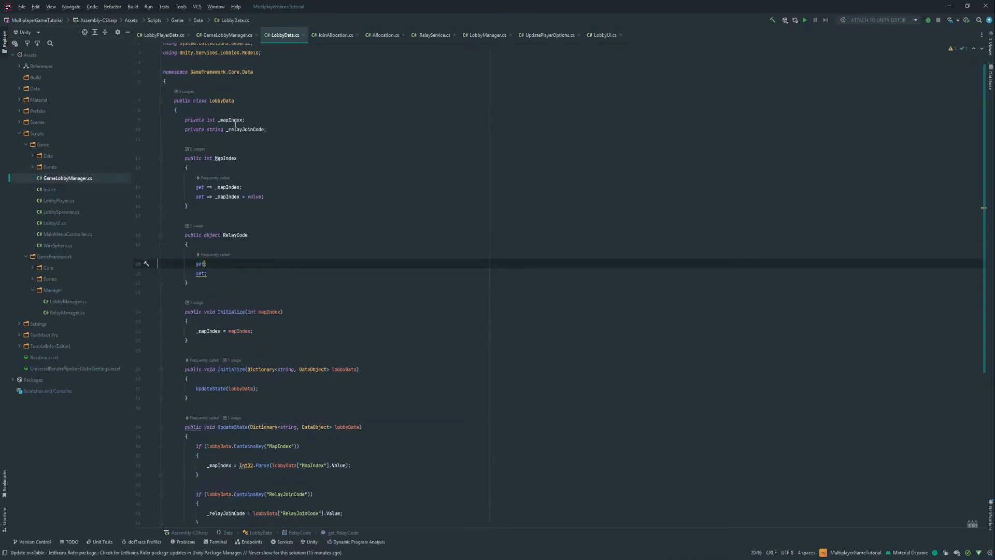
pyautogui.click(247, 129)
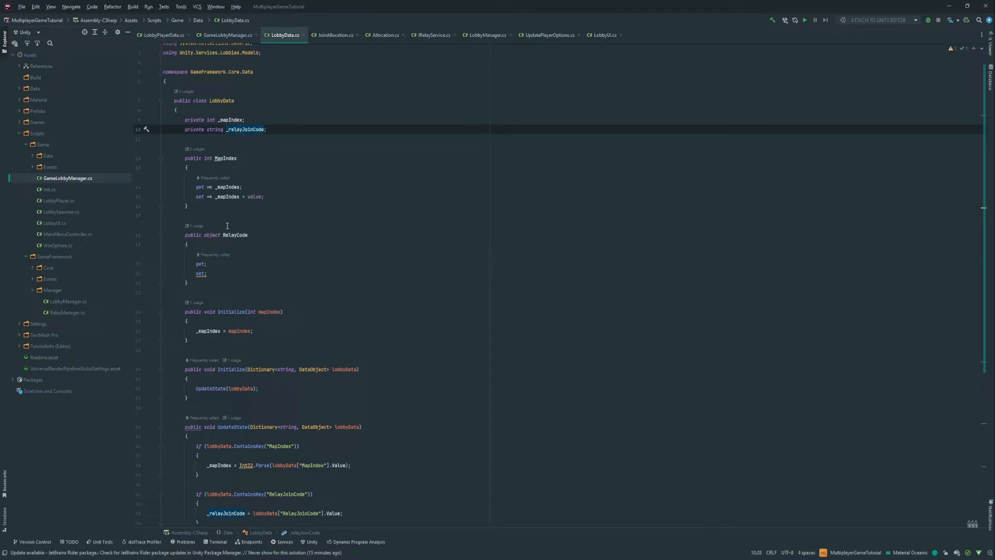
pyautogui.doubleClick(233, 235)
pyautogui.write('Join')
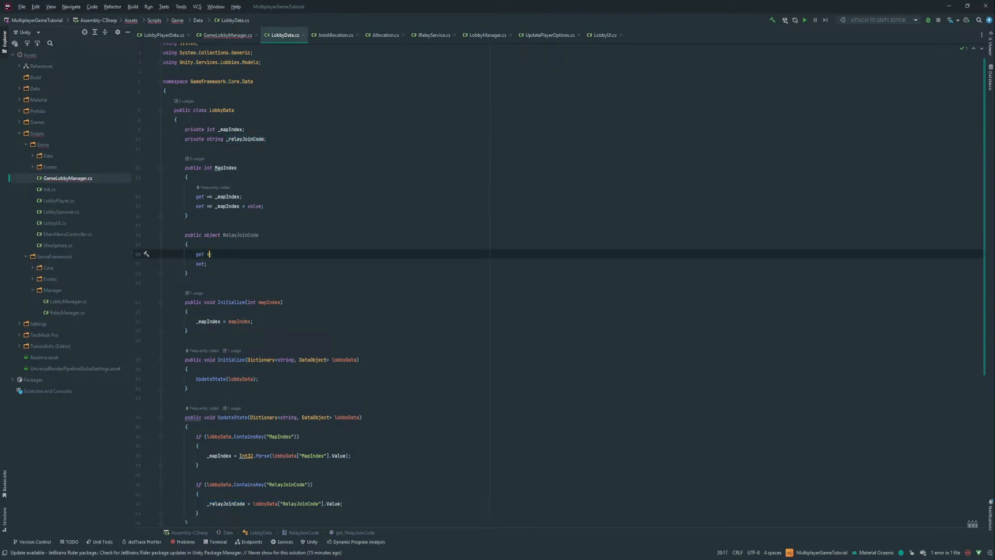
pyautogui.write('> _relayJoinCode;')
pyautogui.click(366, 263)
pyautogui.write(' =>')
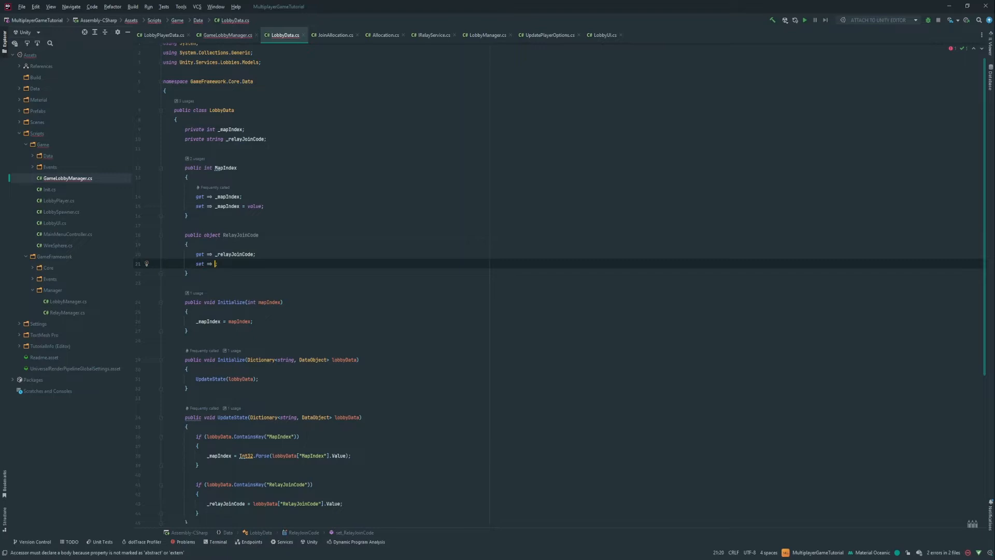
pyautogui.write('_relayJoinCode = value')
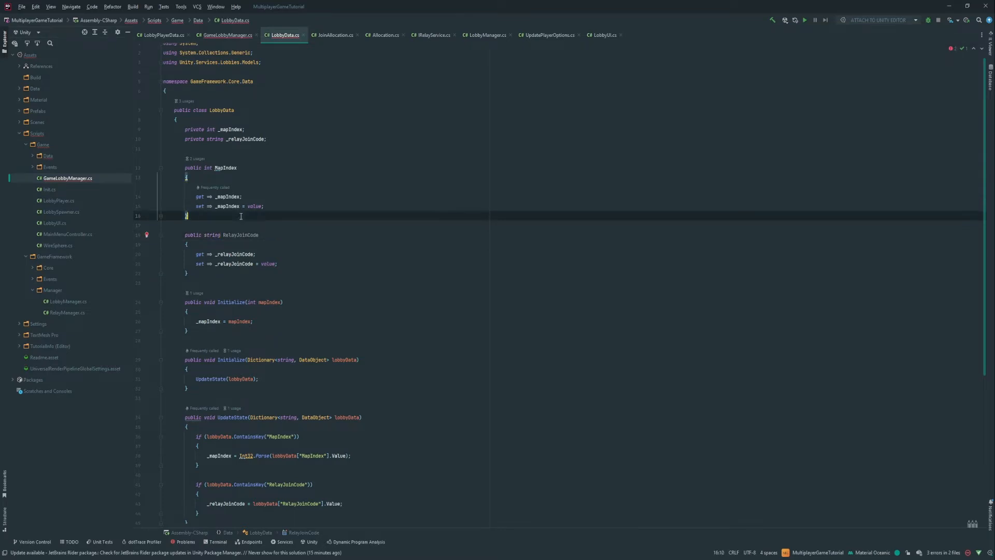
# Review the RelayJoinCode property and return to the GameLobbyManager script
pyautogui.scroll(-3)
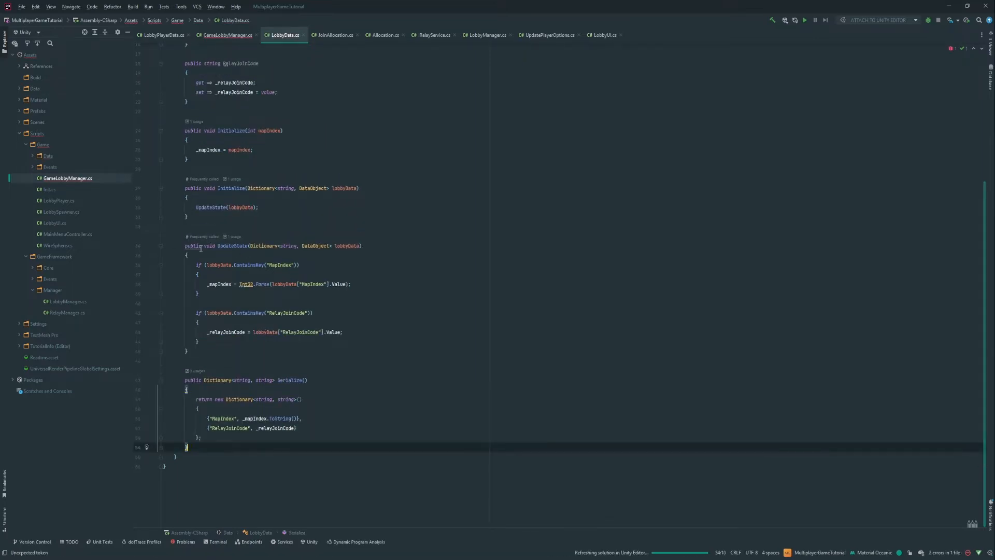
pyautogui.scroll(3)
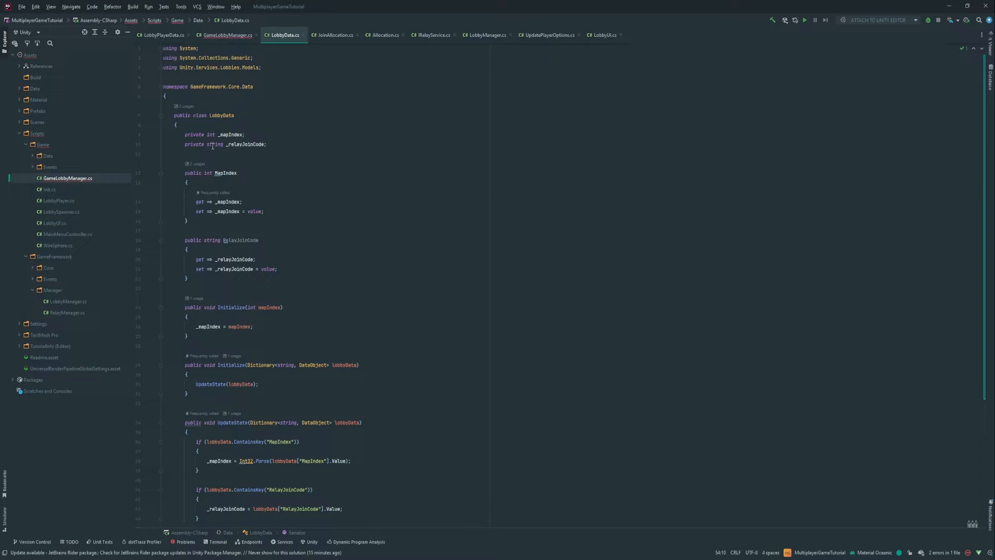
pyautogui.click(293, 285)
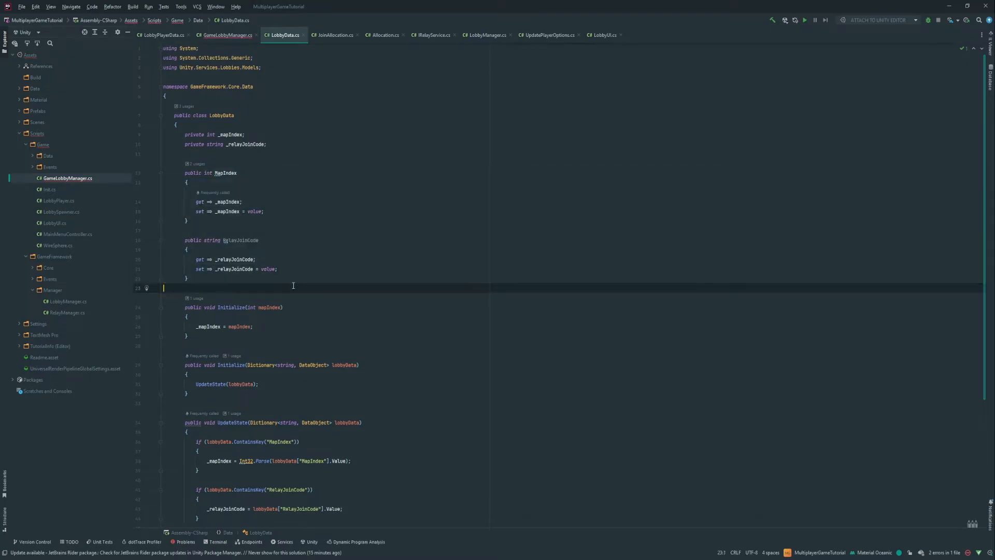
pyautogui.click(226, 35)
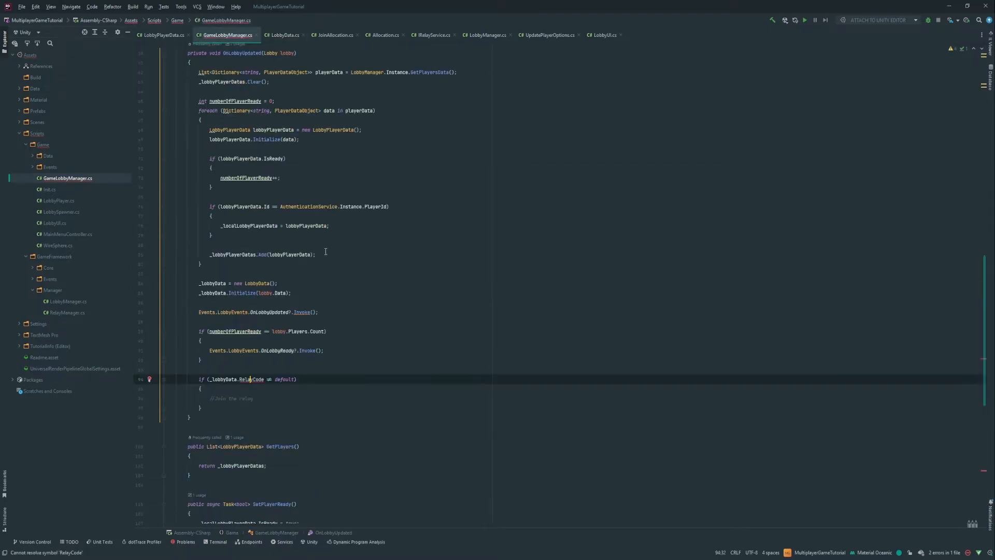
# Rename StartGame's joinRelayCode local variable to relayJoinCode
pyautogui.scroll(-3)
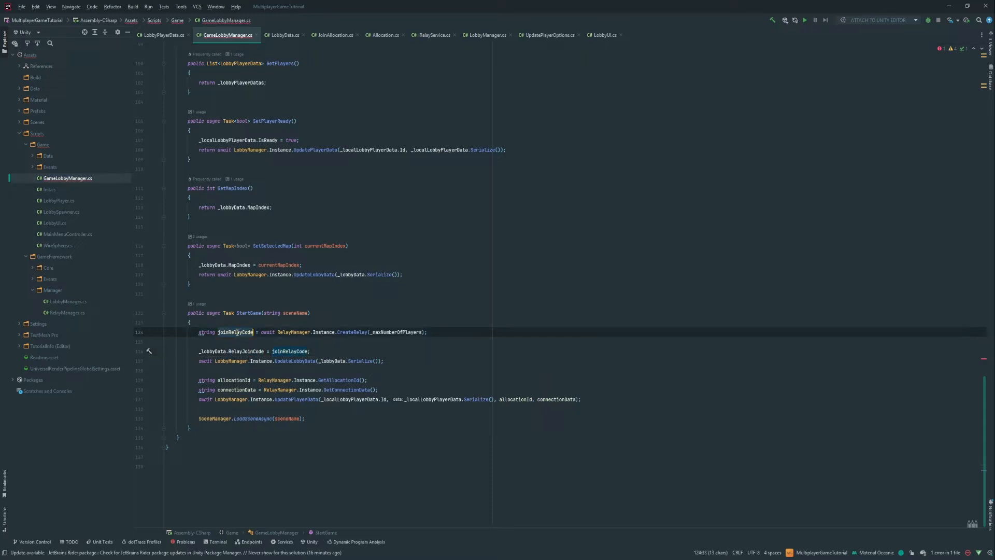
pyautogui.write('relay')
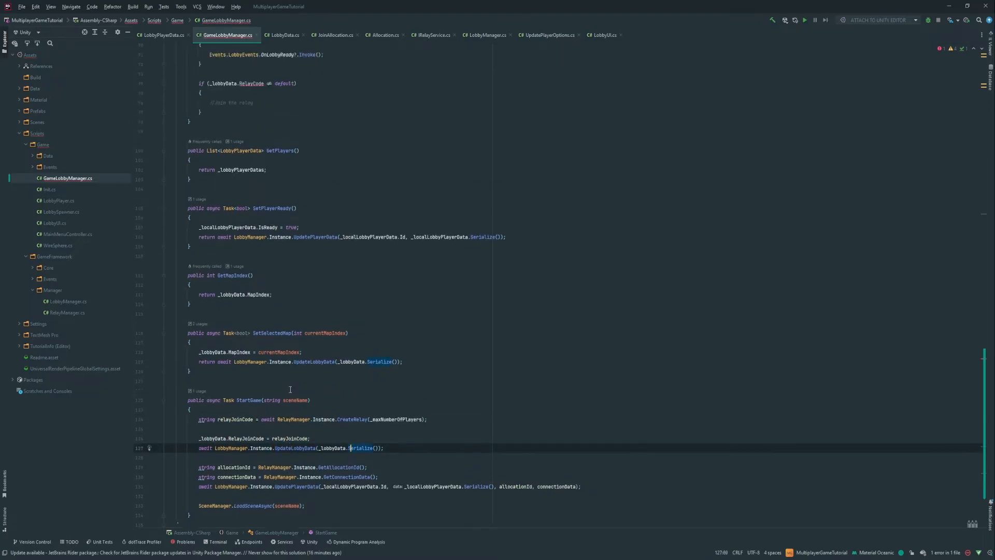
pyautogui.scroll(3)
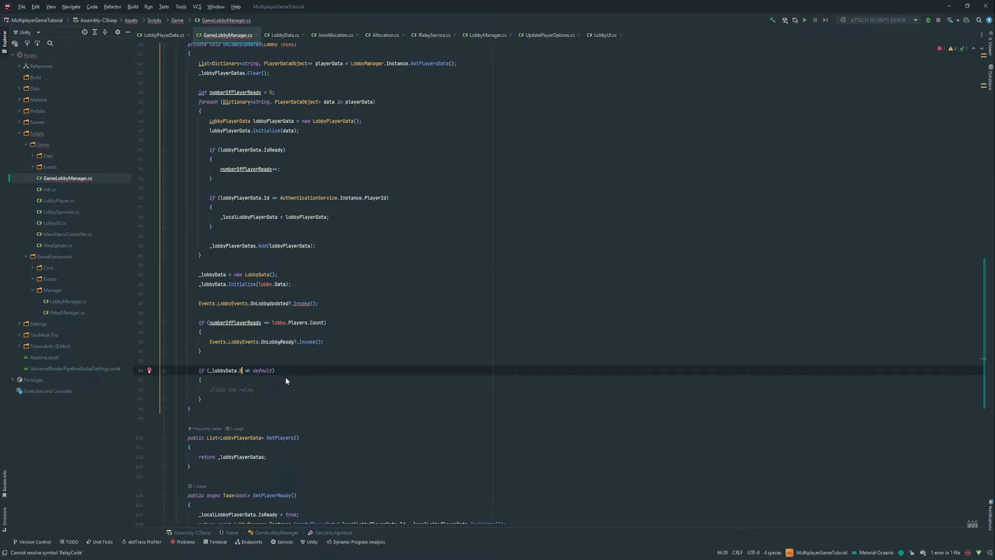
# Check _lobbyData.RelayJoinCode and await JoinRelayServer(_lobbyData.RelayJoinCode) inside it
pyautogui.write('RelayJoinCode')
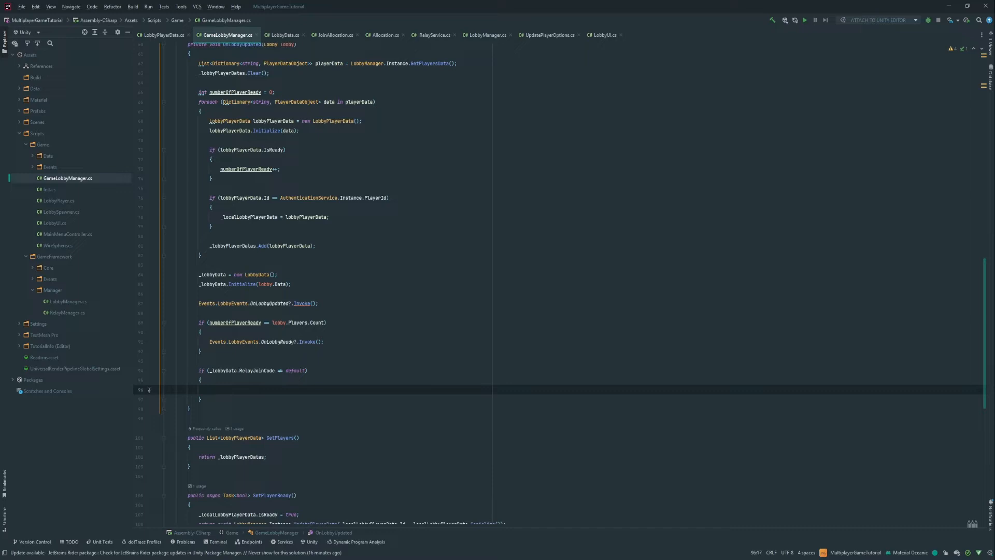
pyautogui.write('await')
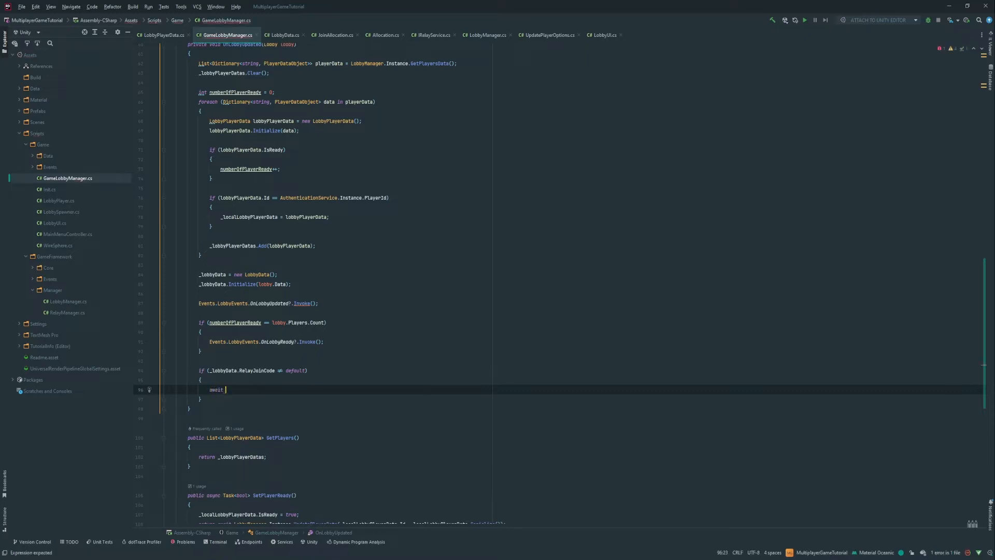
pyautogui.write('_')
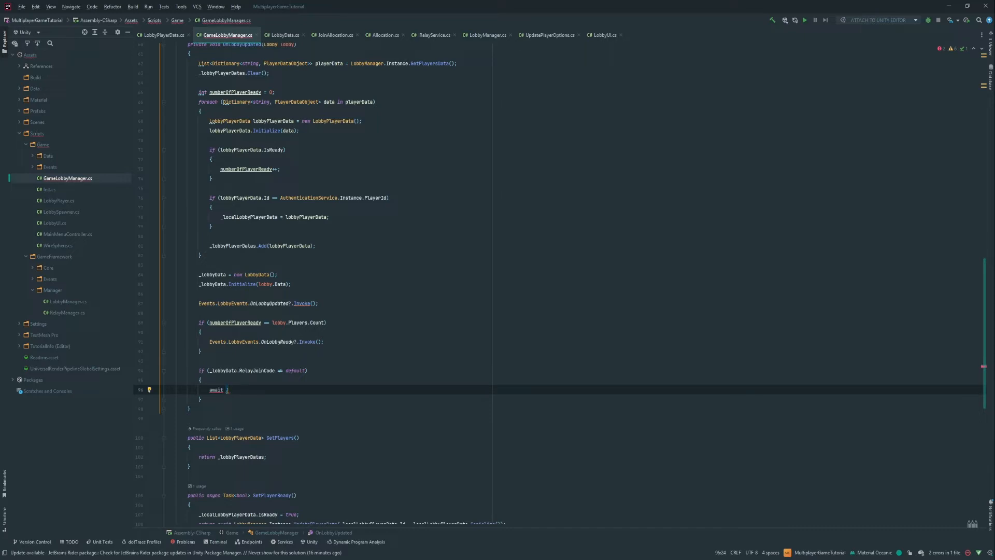
pyautogui.write('JoinRelayServer(')
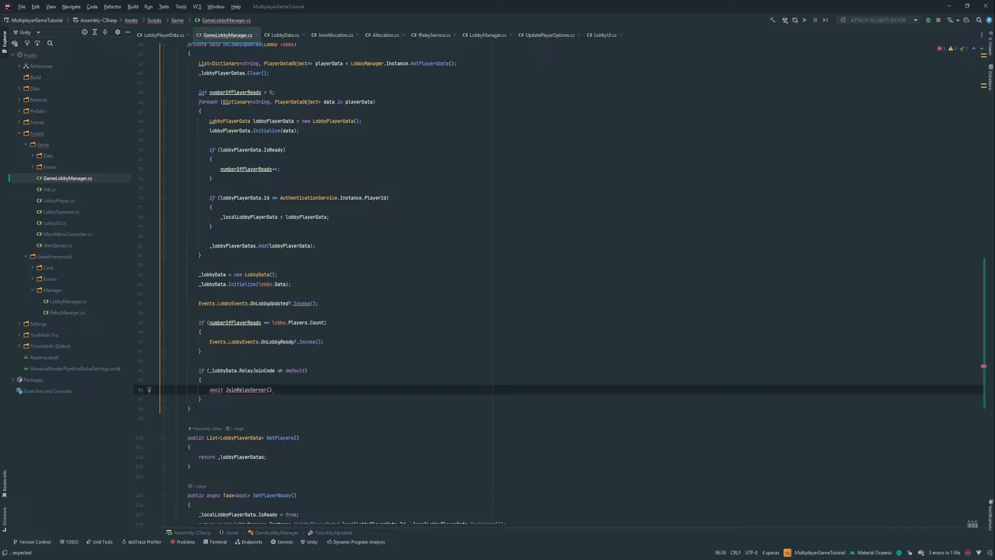
pyautogui.write('_lobbyData.RelayJoinCode')
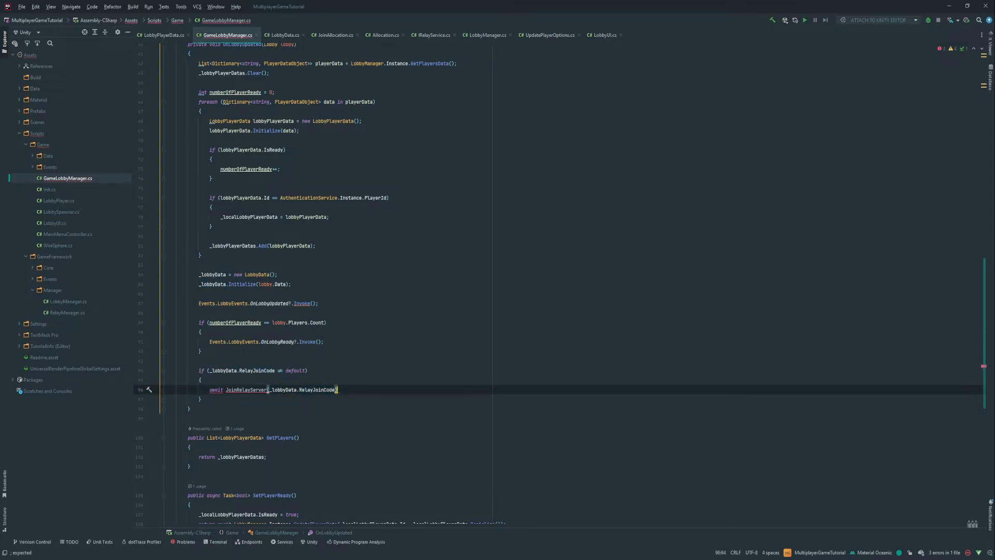
# Generate the missing JoinRelayServer method stub below StartGame
pyautogui.scroll(3)
pyautogui.write(' async')
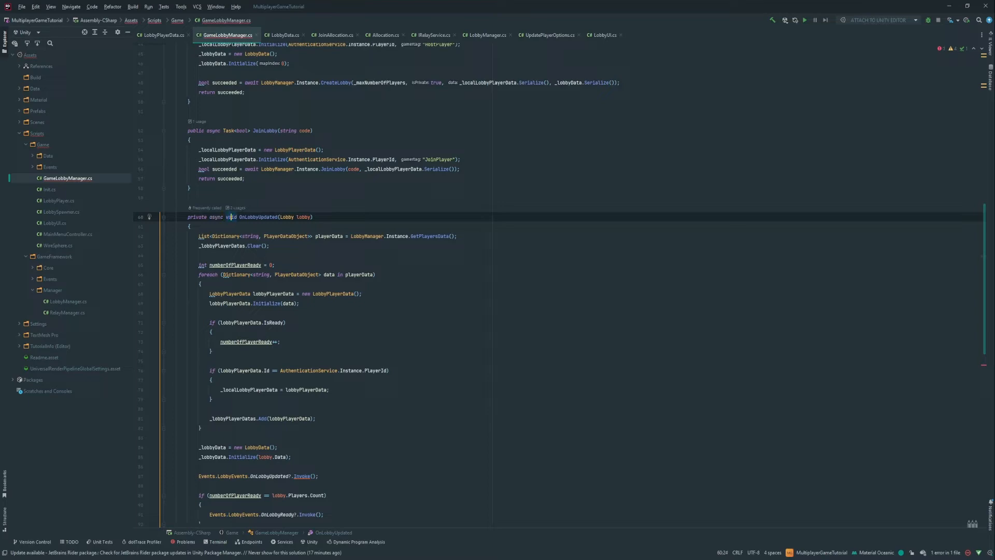
pyautogui.scroll(-3)
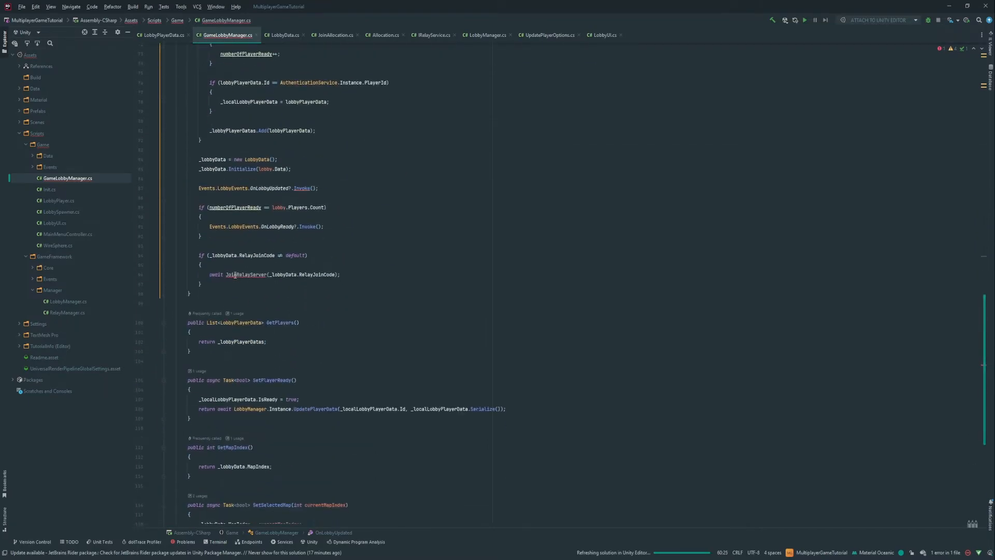
pyautogui.click(236, 273)
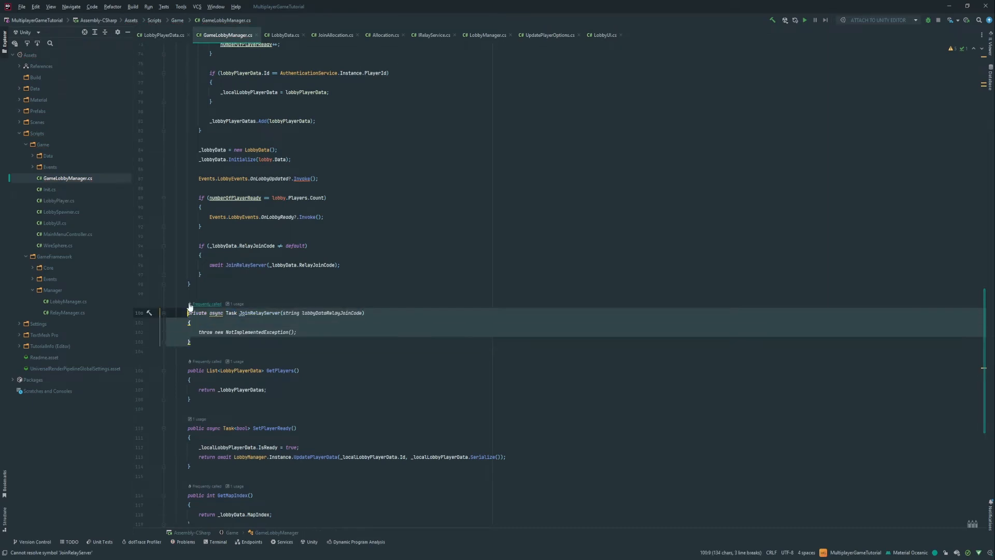
pyautogui.scroll(-3)
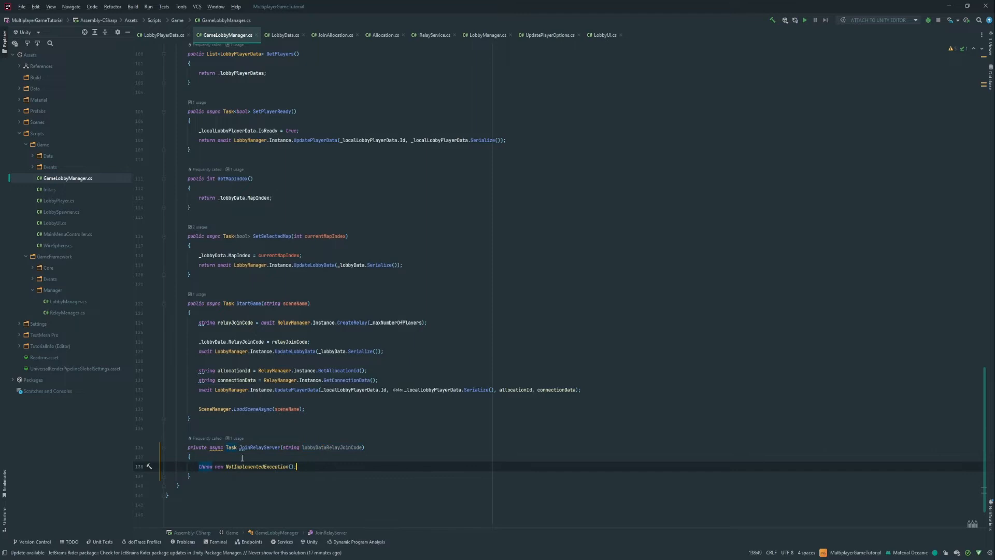
# Replace the stub body so JoinRelayServer awaits RelayManager.Instance.JoinRelay(relayJoinCode) and returns true
pyautogui.click(239, 446)
pyautogui.write('return tr')
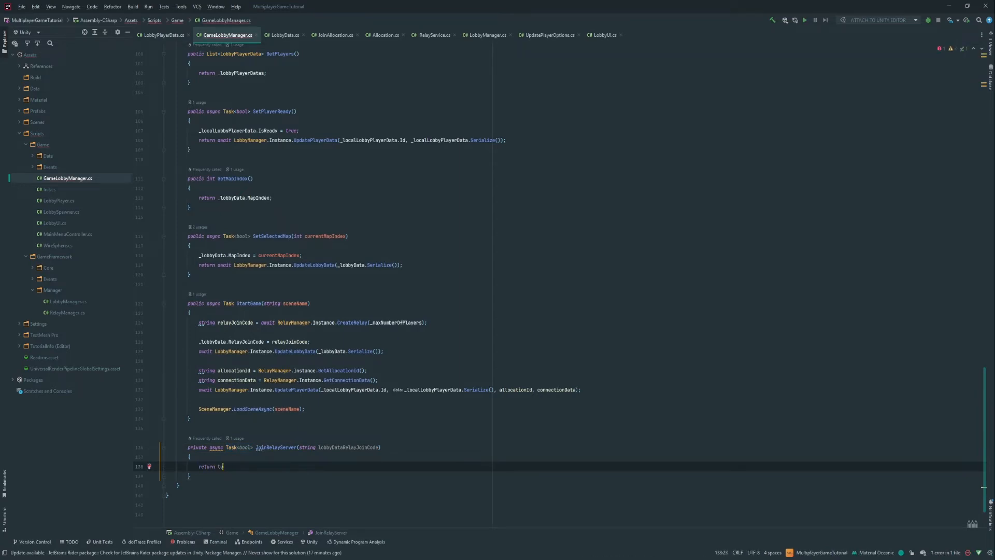
pyautogui.write('y')
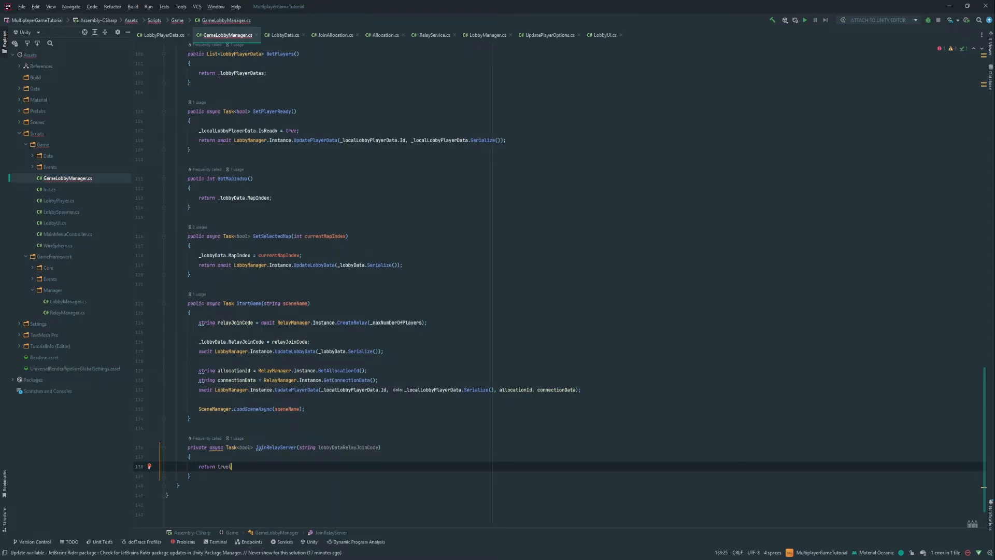
pyautogui.press('enter')
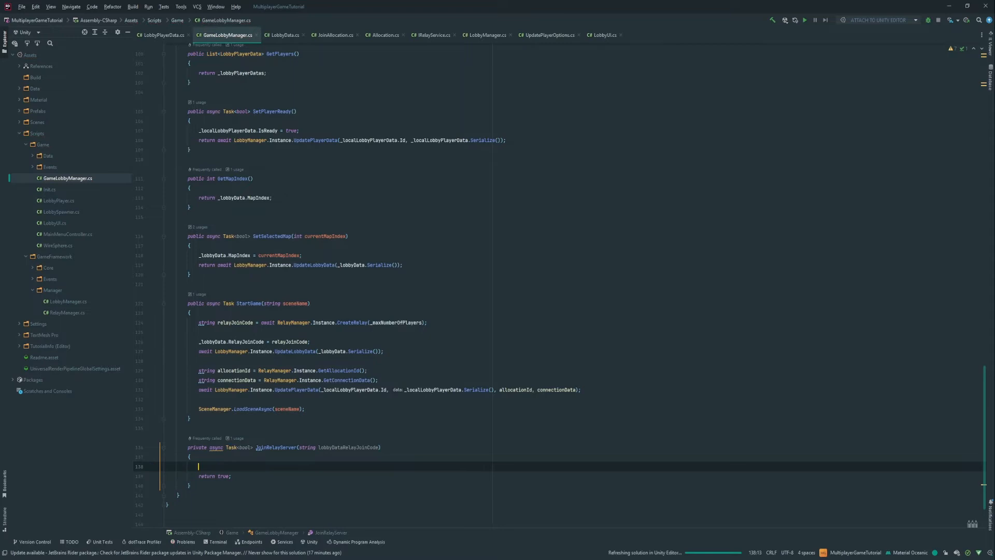
pyautogui.write('await')
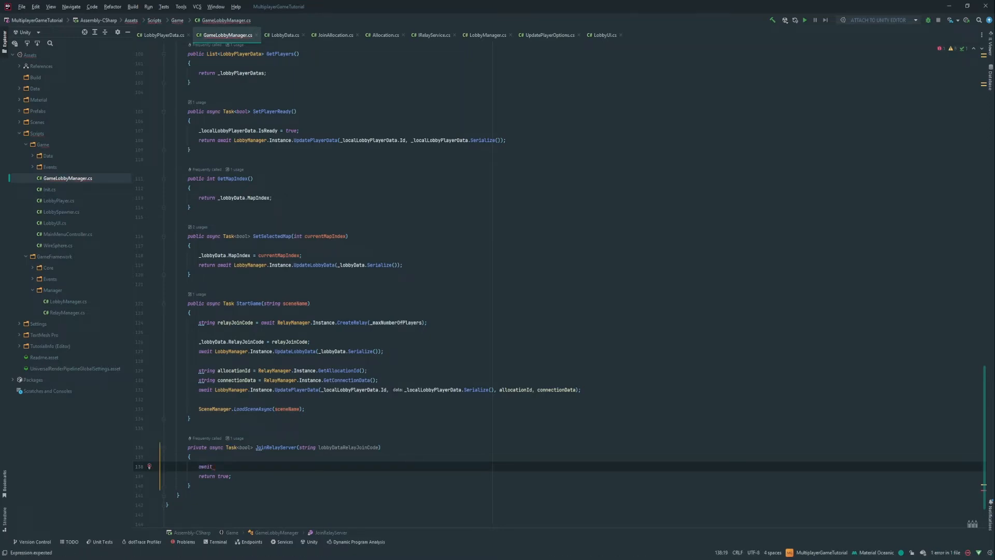
pyautogui.write('RelayManager.')
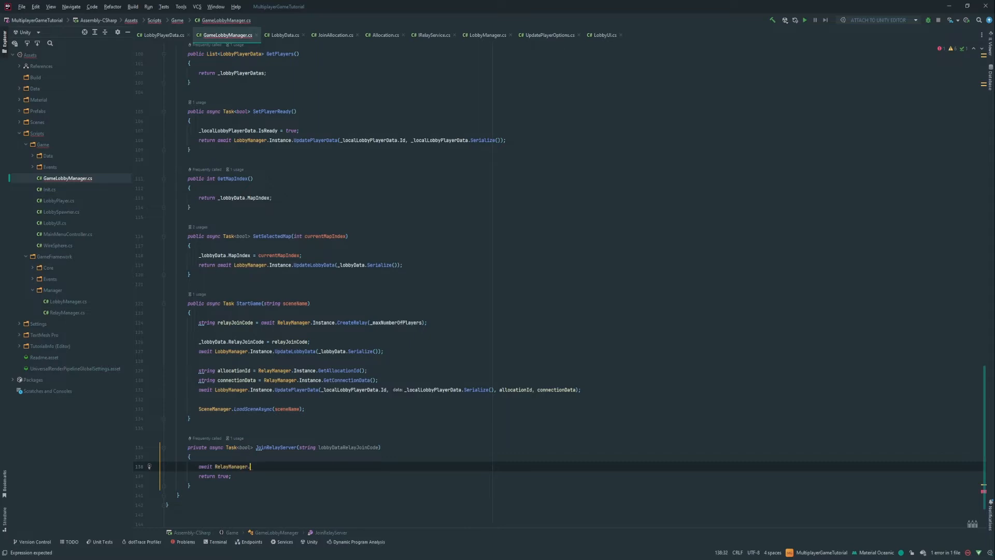
pyautogui.write('Instance.')
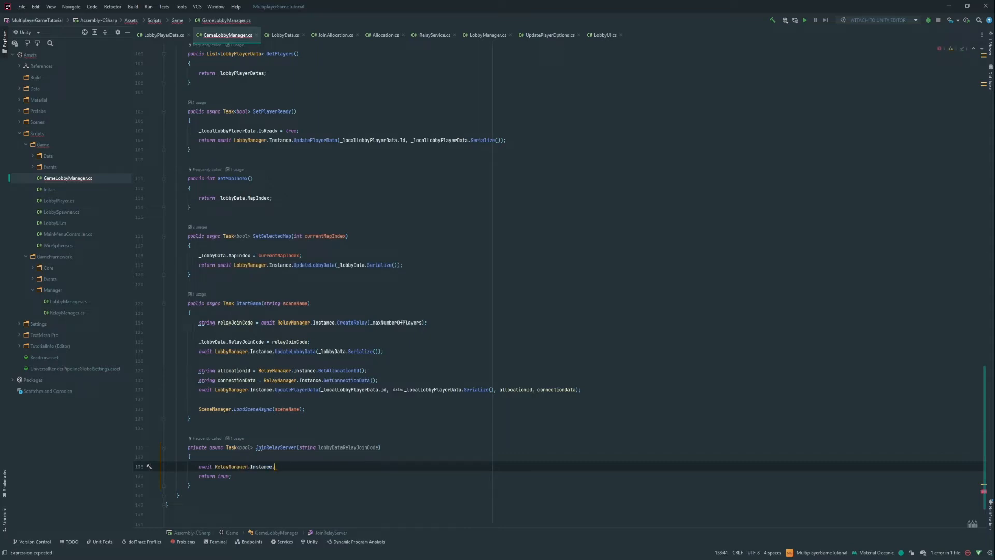
pyautogui.write('JoinRelay(')
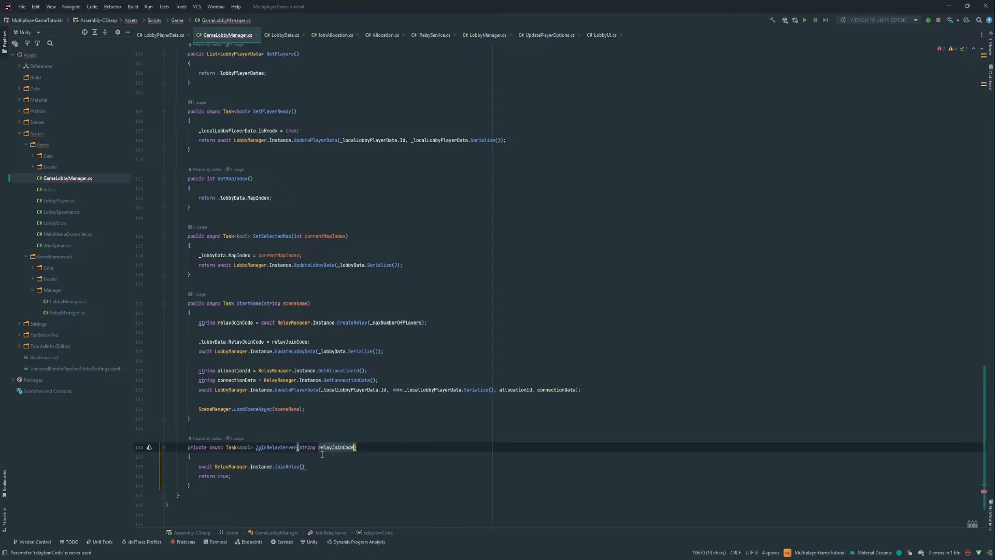
pyautogui.write('relayJoinCode')
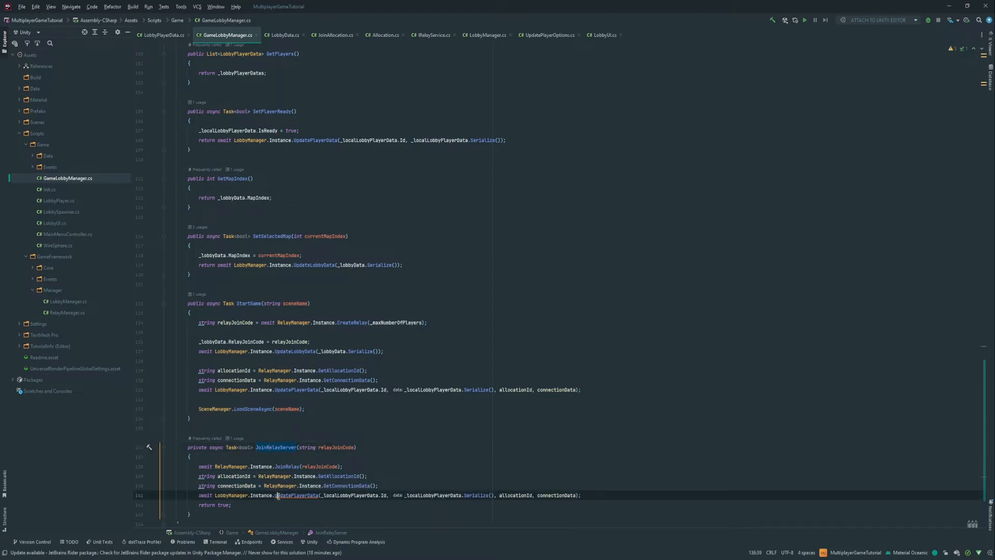
pyautogui.scroll(3)
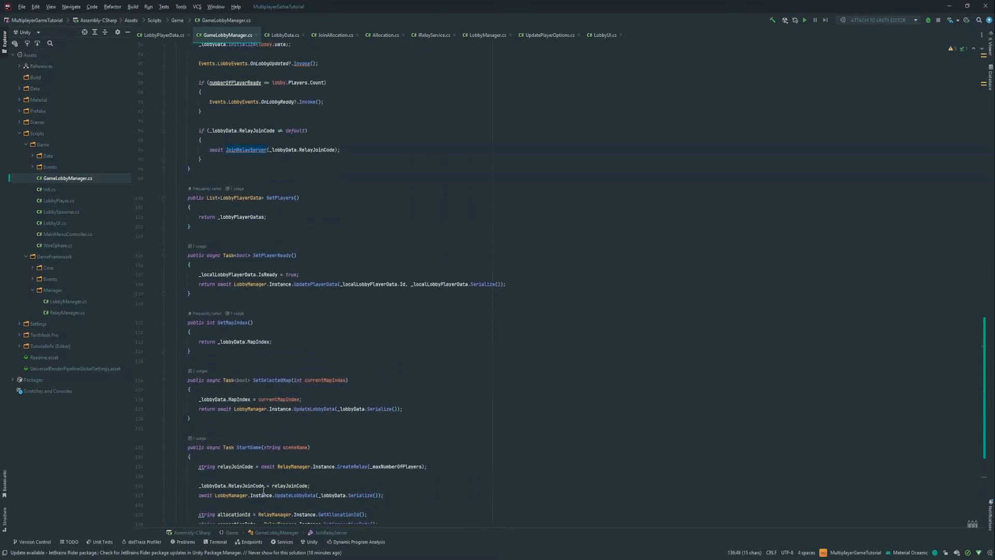
pyautogui.scroll(3)
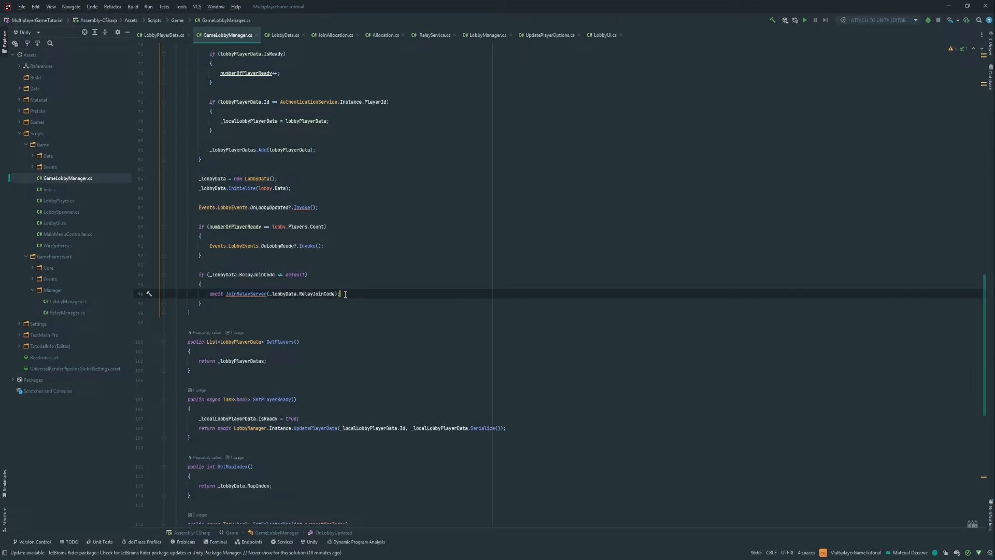
pyautogui.press('enter')
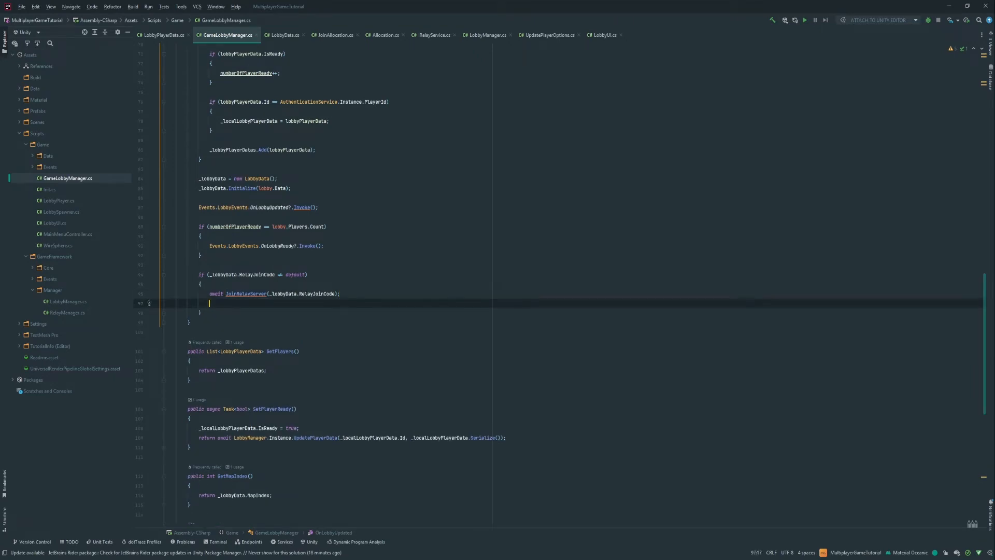
pyautogui.write('SceneManager.')
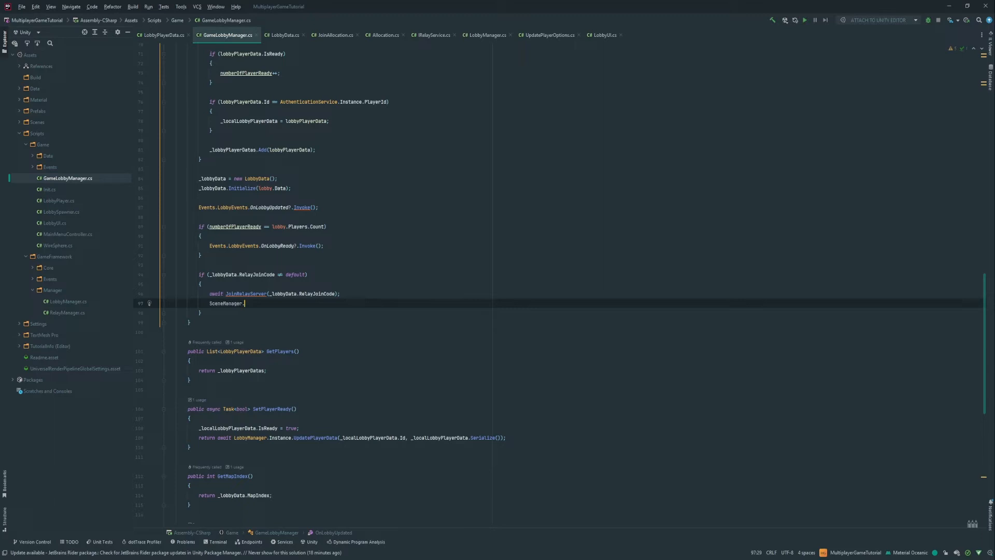
pyautogui.write('.')
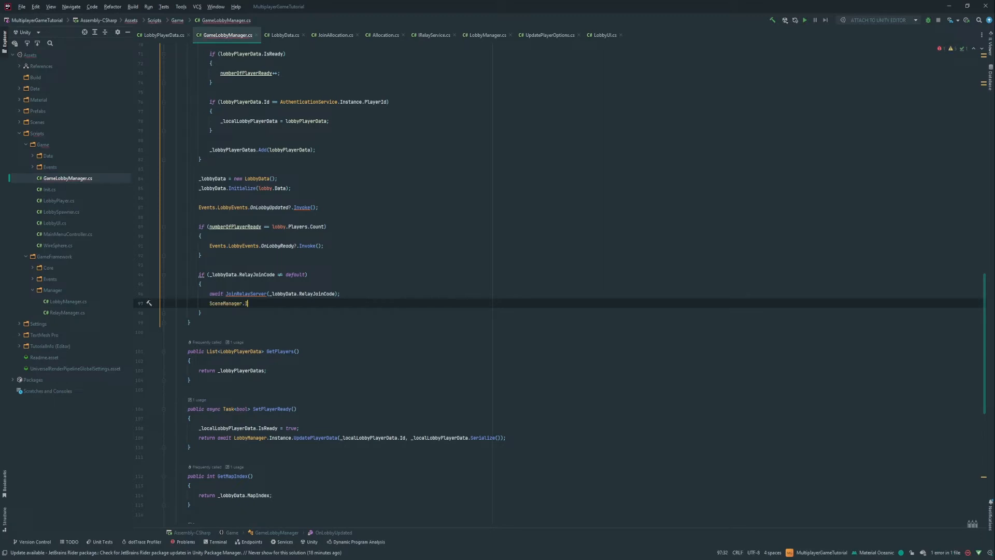
pyautogui.write('LoadSceneAsync(')
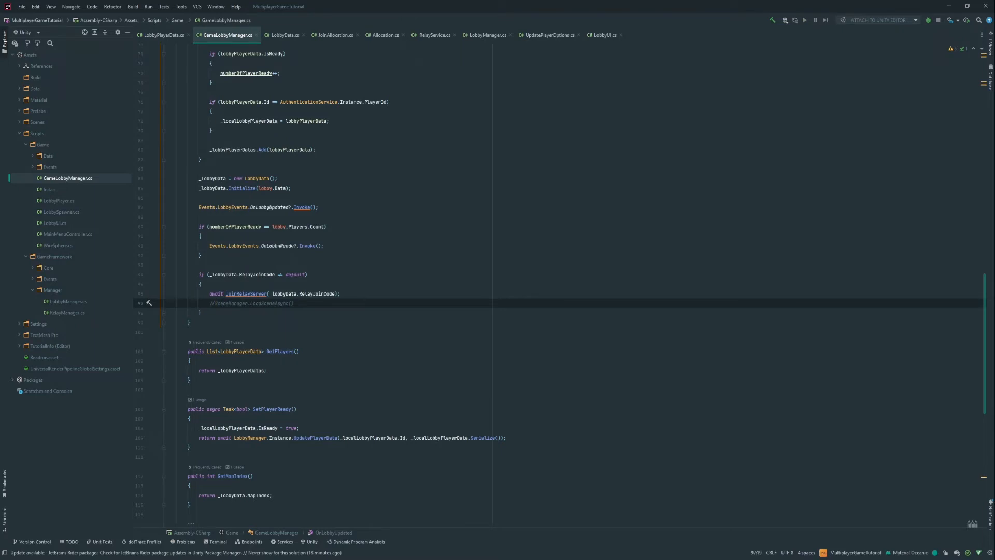
pyautogui.click(215, 303)
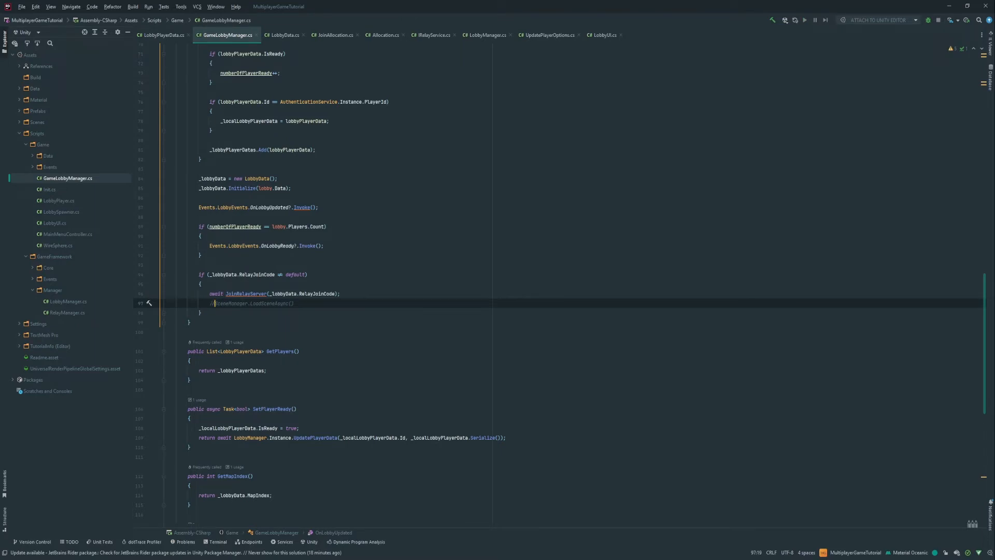
pyautogui.scroll(-3)
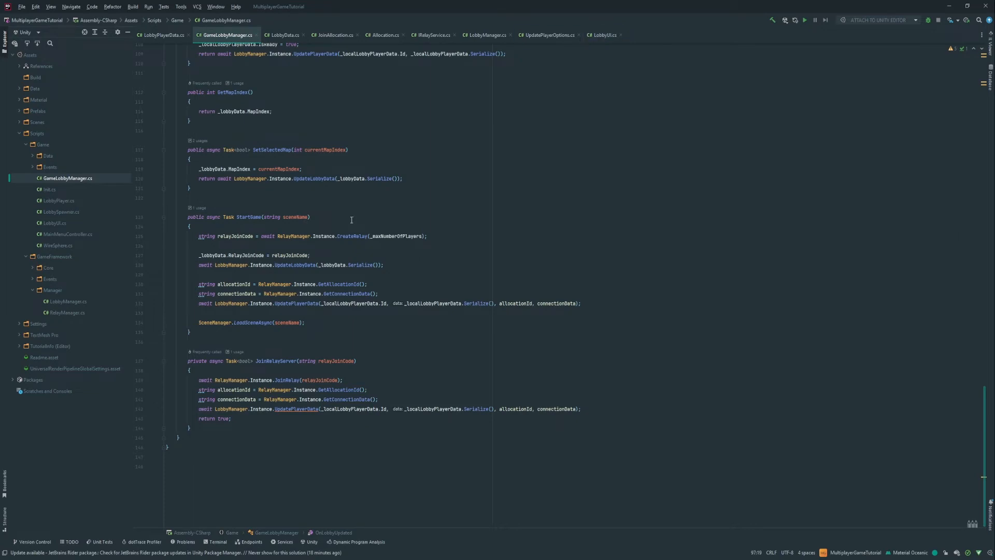
pyautogui.click(305, 216)
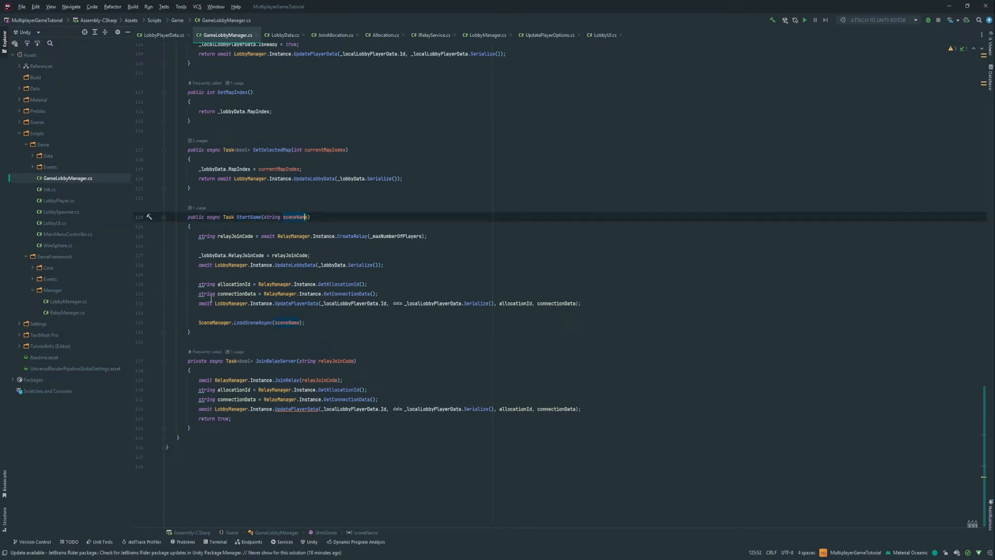
pyautogui.moveTo(259, 282)
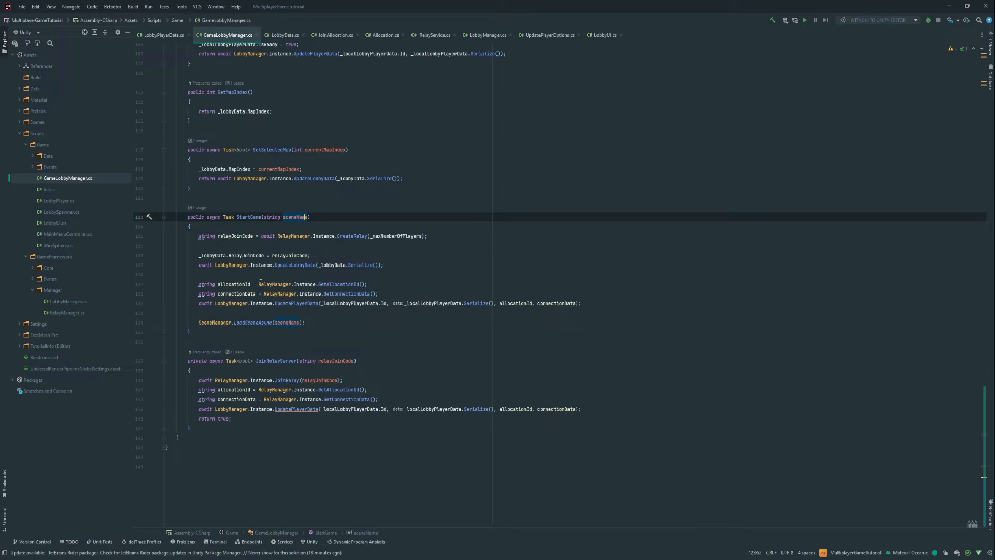
pyautogui.moveTo(497, 248)
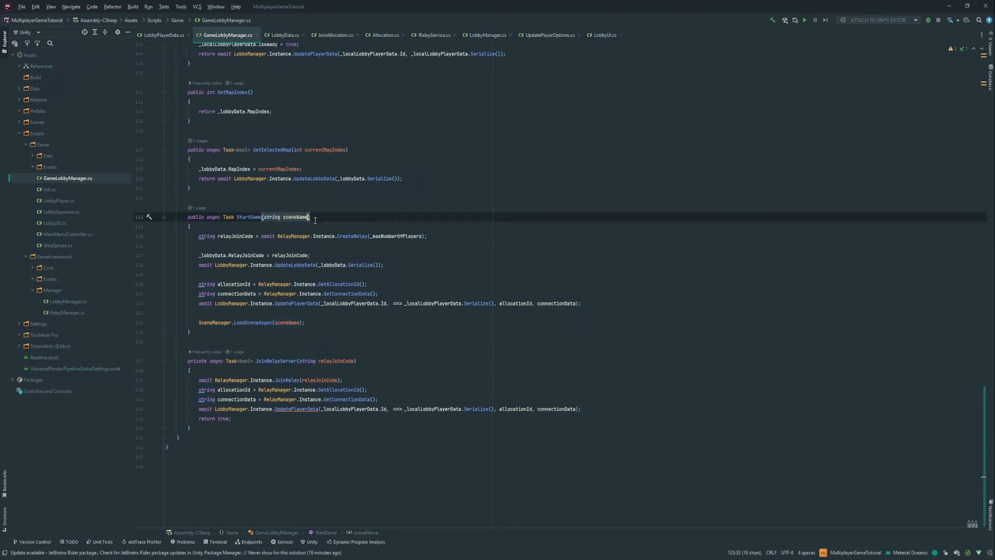
# Add a private string _sceneName field and a SceneName property to LobbyData
pyautogui.click(282, 36)
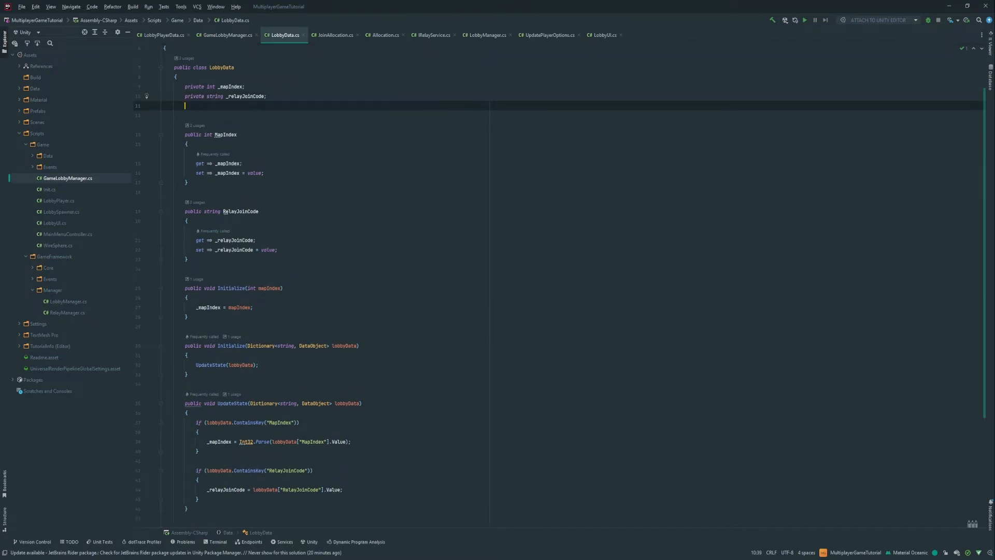
pyautogui.write('private string _')
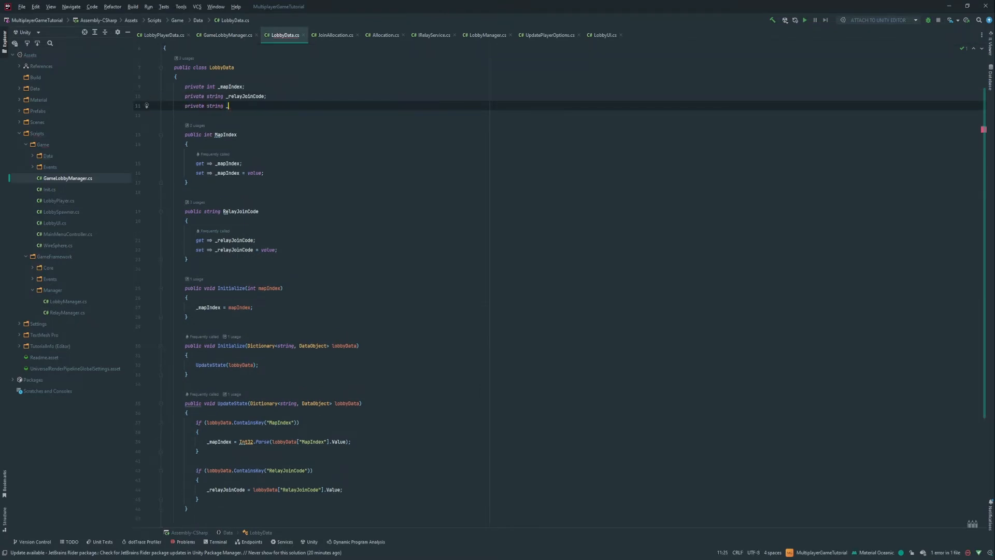
pyautogui.write('_m')
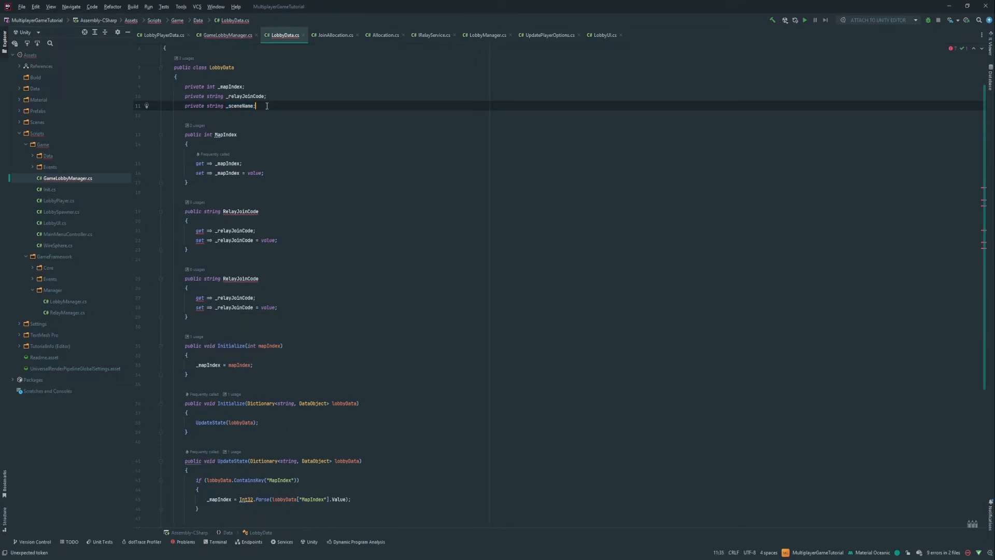
pyautogui.doubleClick(240, 210)
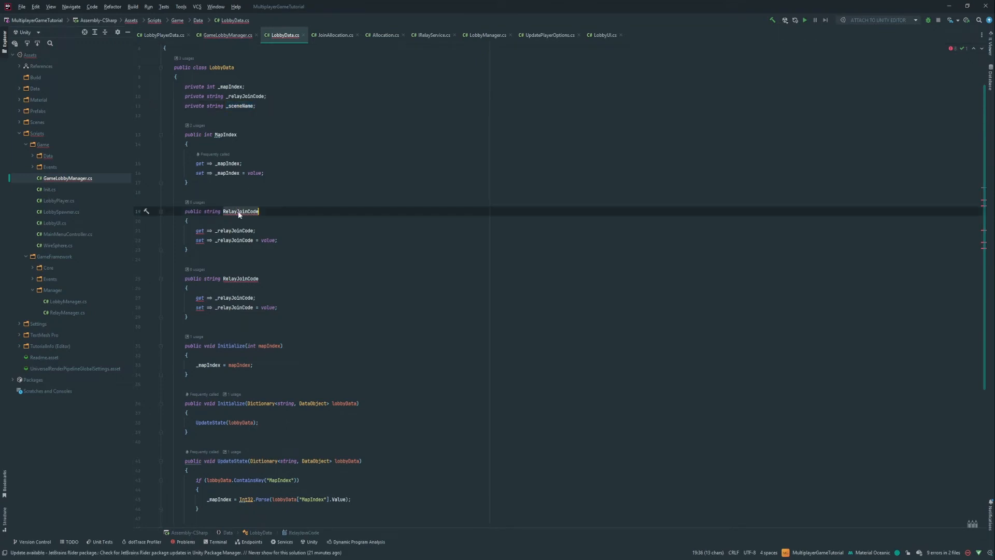
pyautogui.write('SceneName')
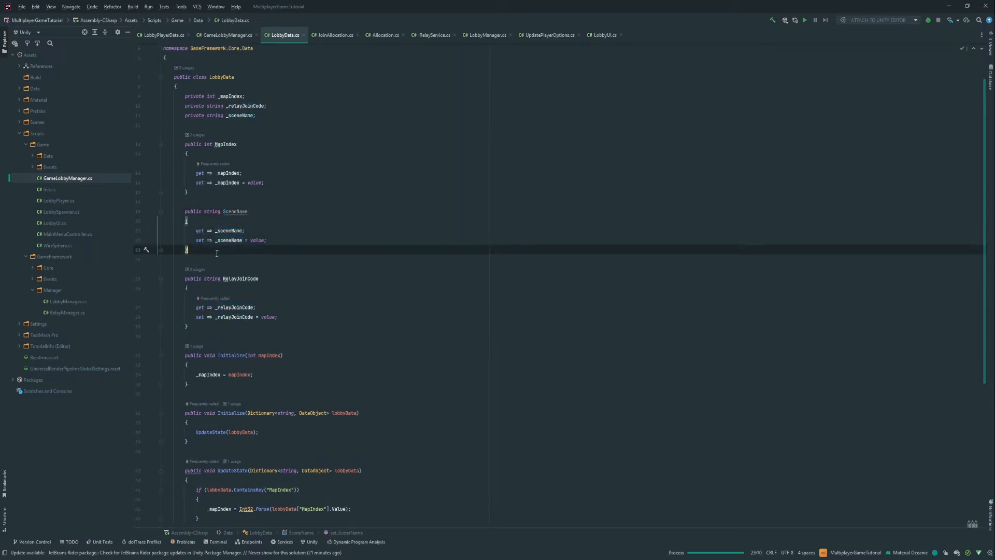
pyautogui.scroll(-3)
pyautogui.write('if(lobbyData.ContainsKey("SceneNa"))')
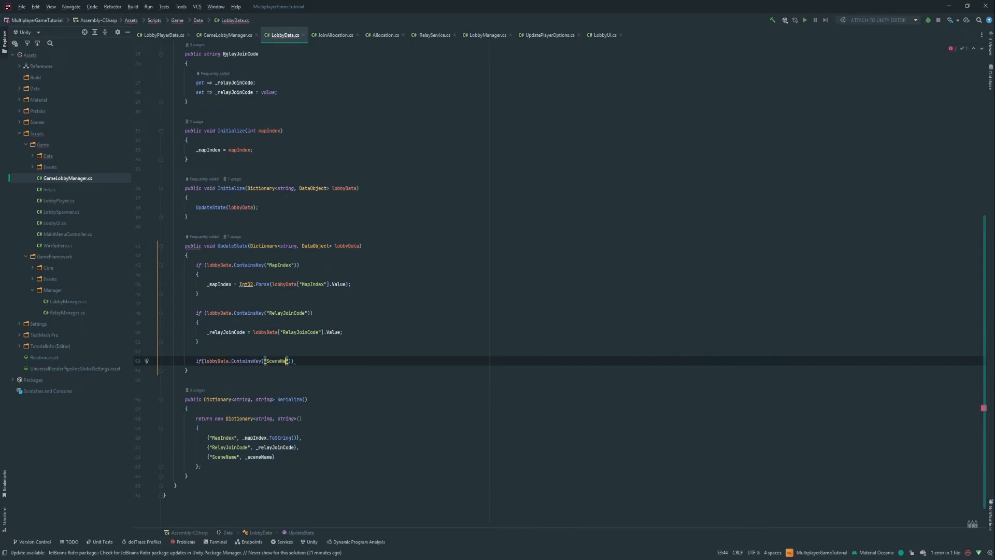
# Set _sceneName = lobbyData["SceneName"].Value inside the check, then return to GameLobbyManager
pyautogui.press('Enter')
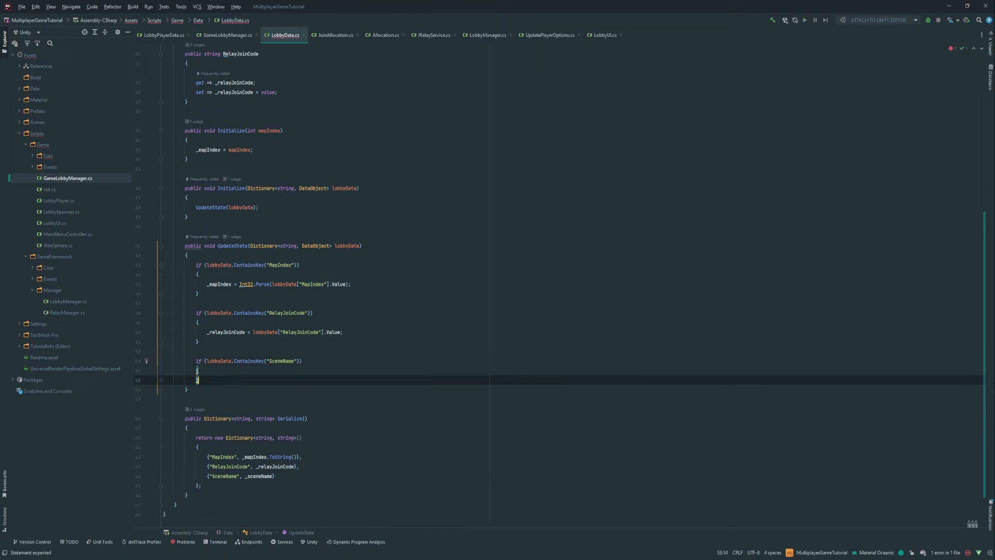
pyautogui.write('_sceneName = lobbyData["SceneName')
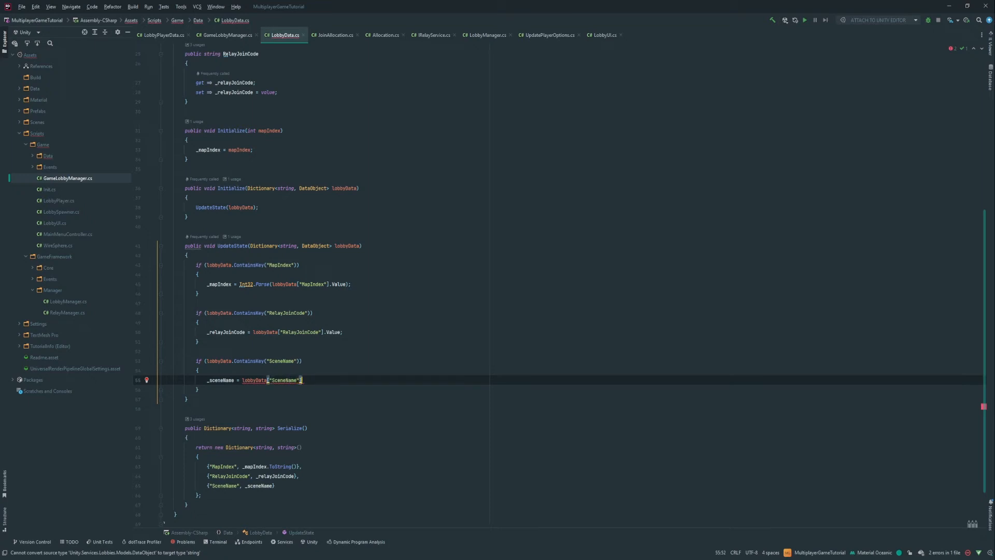
pyautogui.write('.Value;')
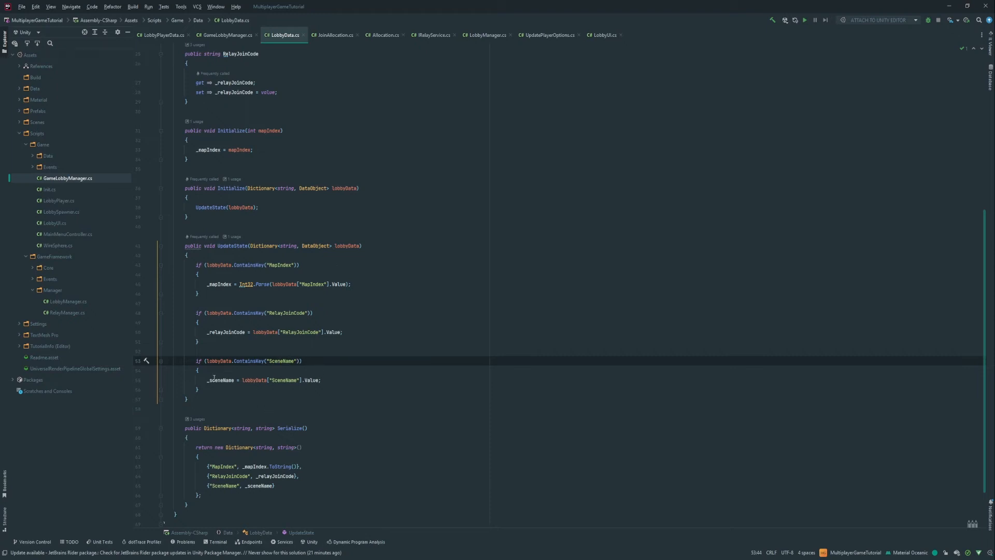
pyautogui.click(320, 379)
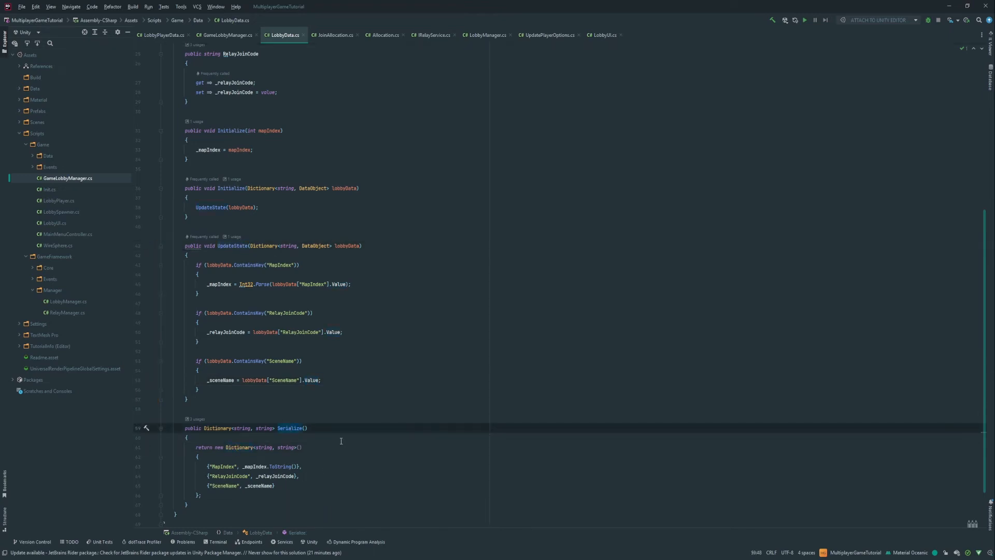
pyautogui.scroll(3)
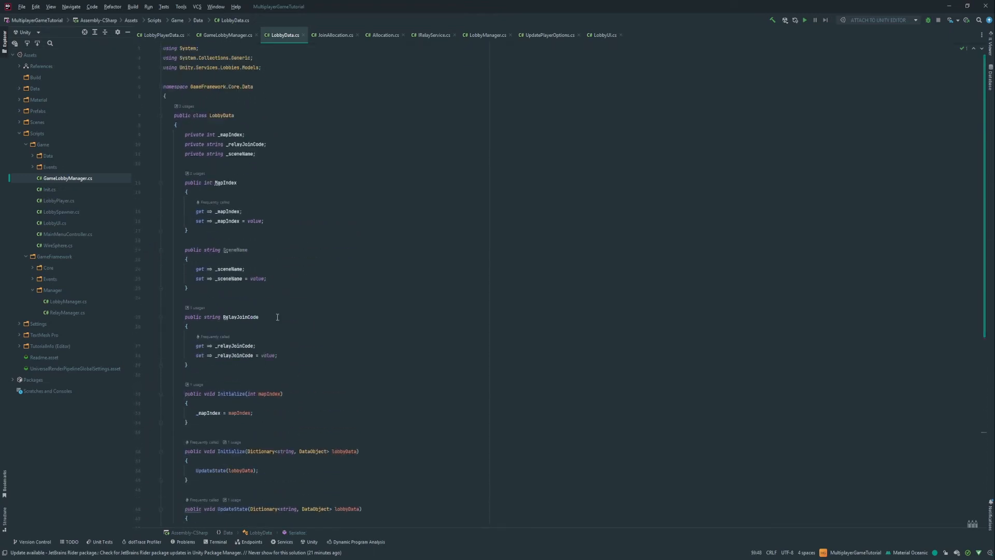
pyautogui.click(225, 35)
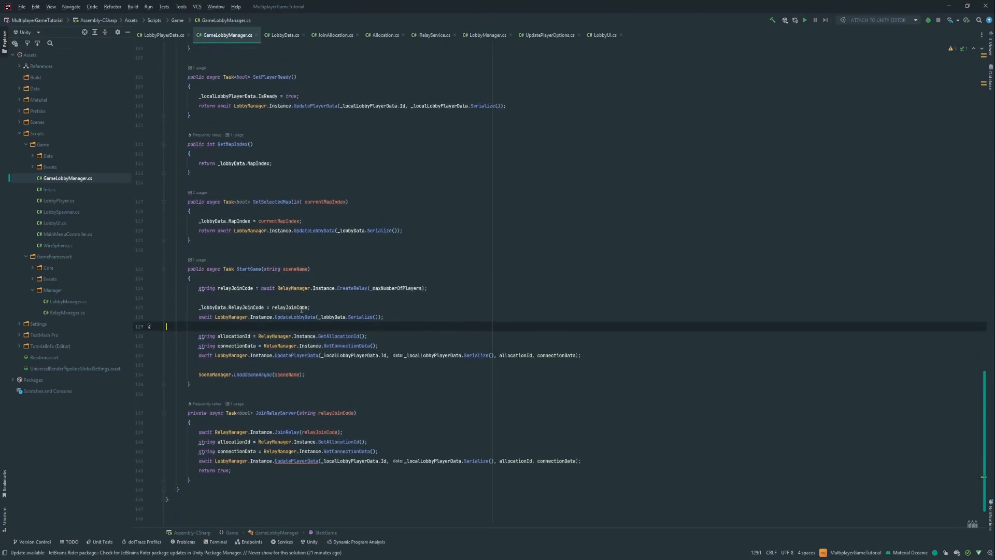
# Add a string sceneName parameter to SetSelectedMap and assign _lobbyData.SceneName = sceneName
pyautogui.scroll(3)
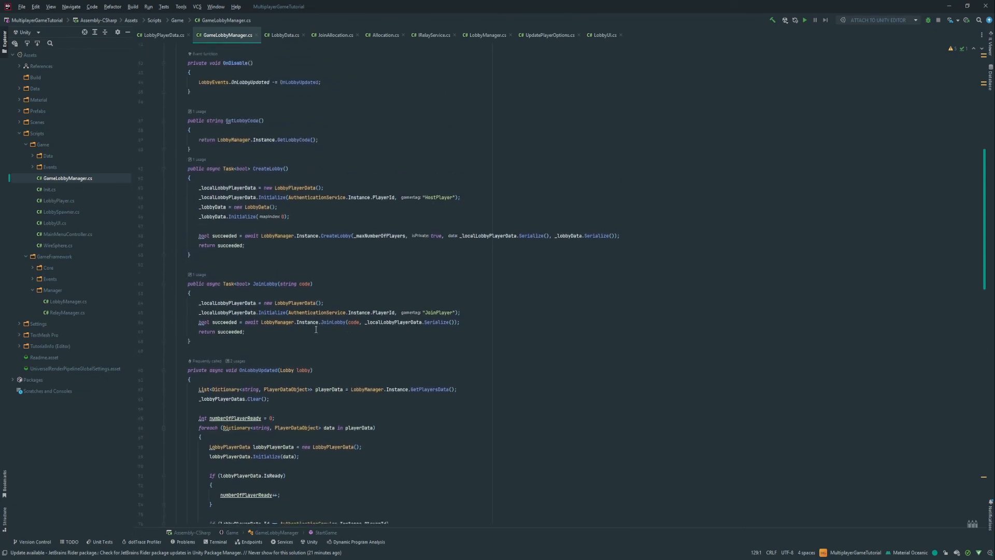
pyautogui.scroll(3)
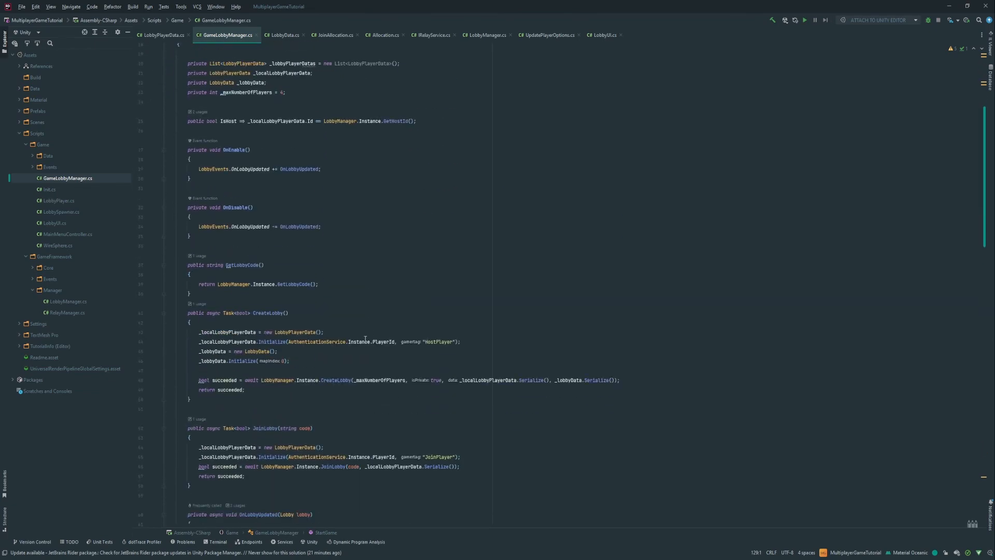
pyautogui.scroll(-3)
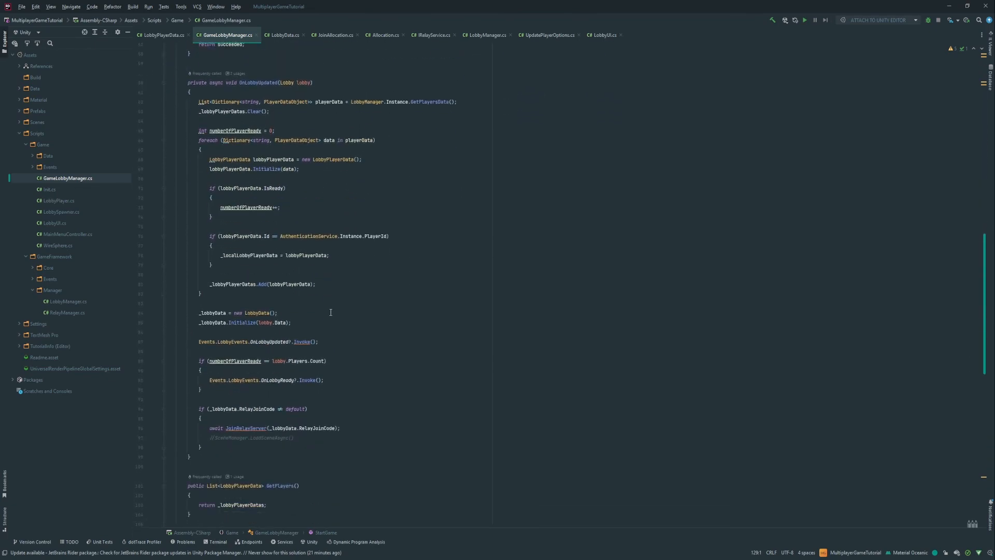
pyautogui.scroll(-3)
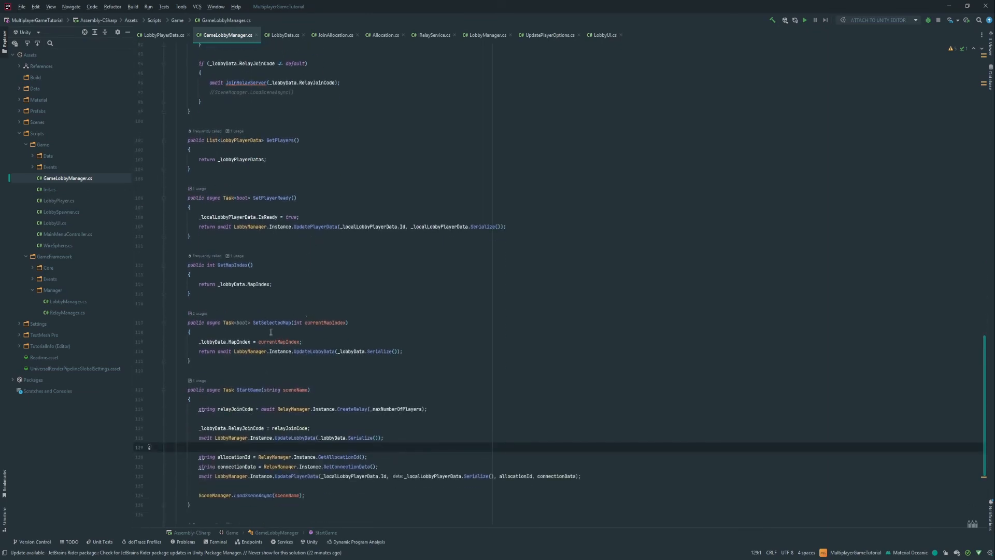
pyautogui.doubleClick(326, 321)
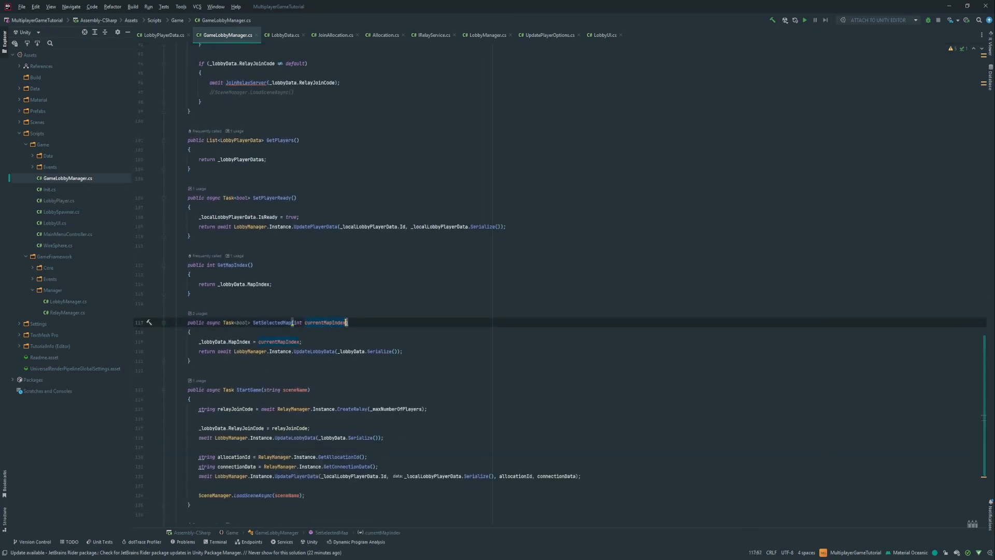
pyautogui.moveTo(387, 326)
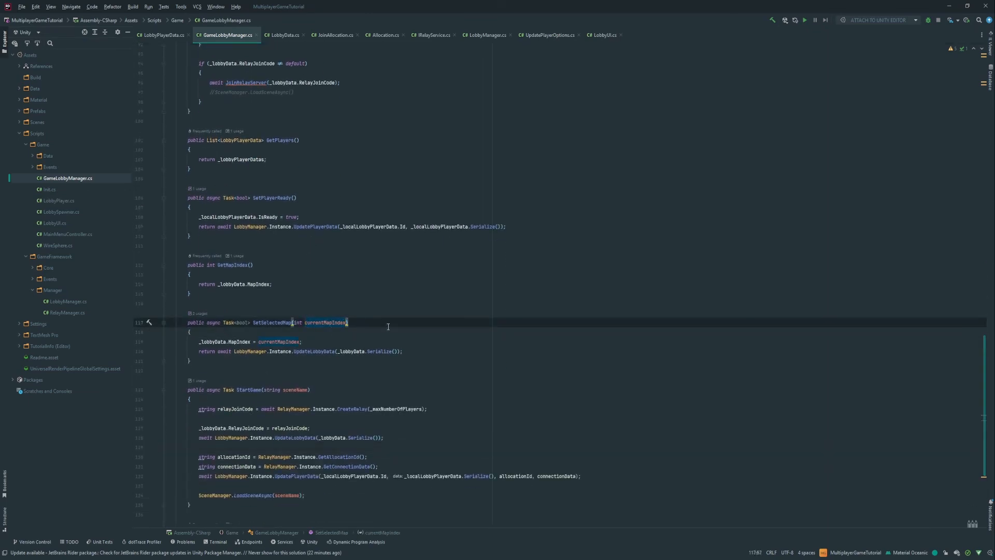
pyautogui.write(', string sceneN')
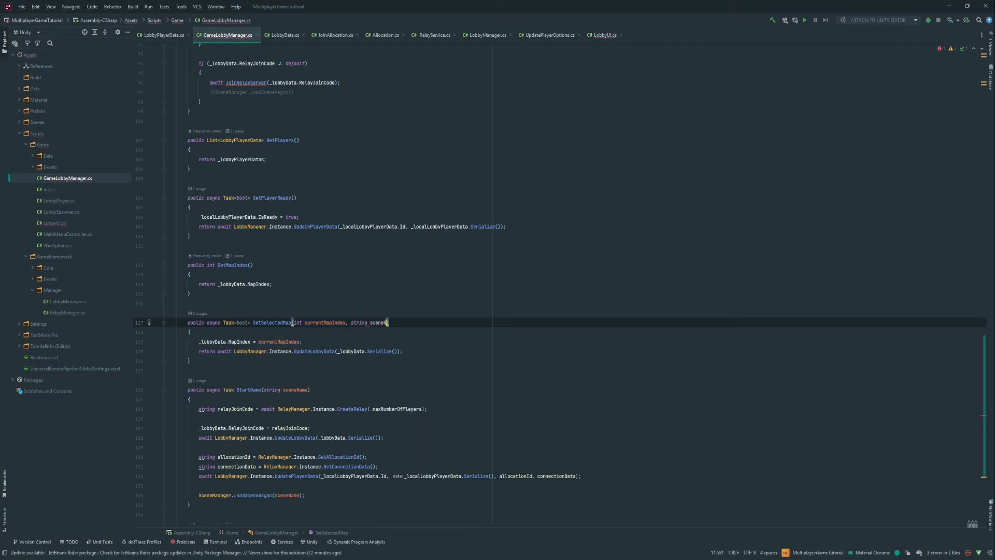
pyautogui.click(303, 341)
pyautogui.write('_lobbyData.S')
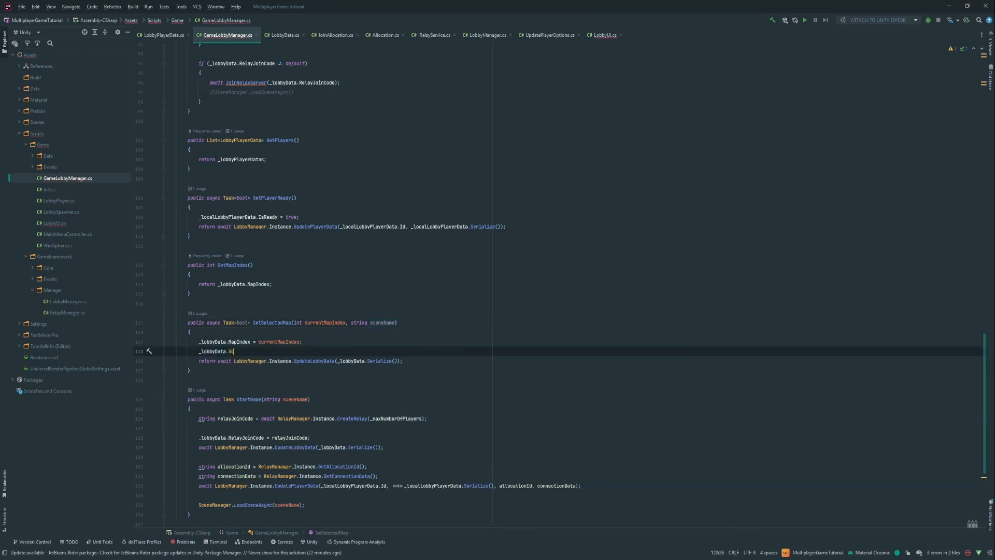
pyautogui.write('ceneName = sceneName;')
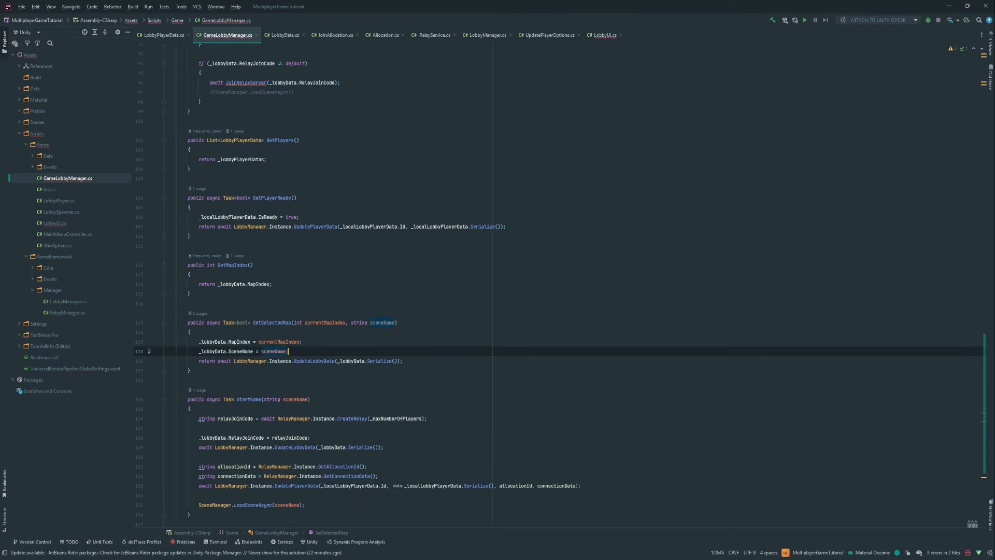
pyautogui.click(272, 322)
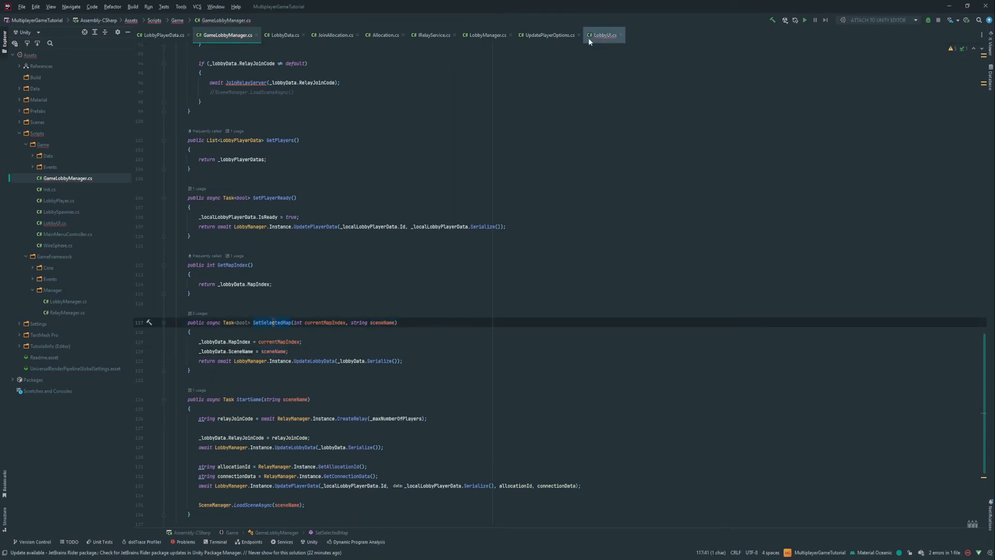
# In LobbyUI, pass _mapSelectionData.Maps[_currentMapIndex].SceneName as SetSelectedMap's second argument
pyautogui.click(604, 35)
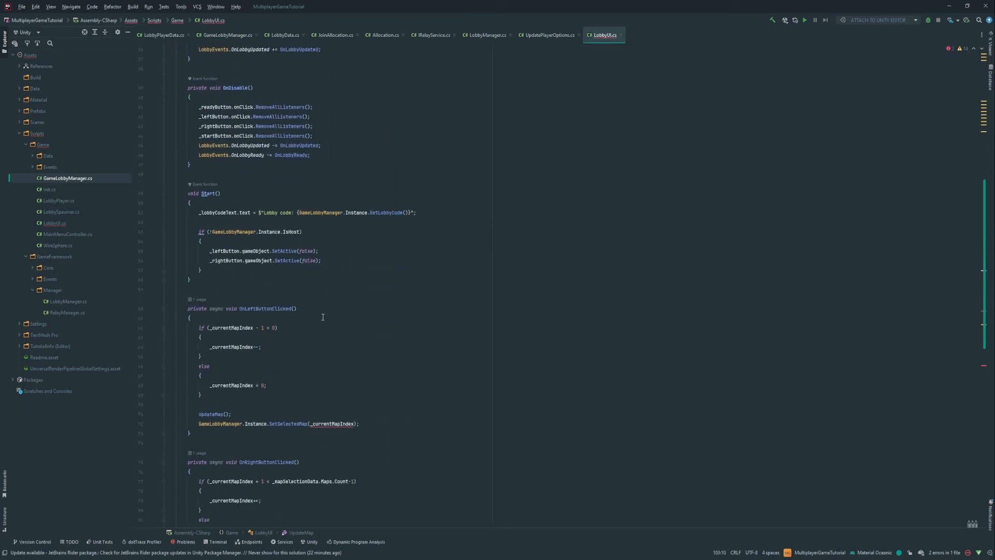
pyautogui.scroll(-3)
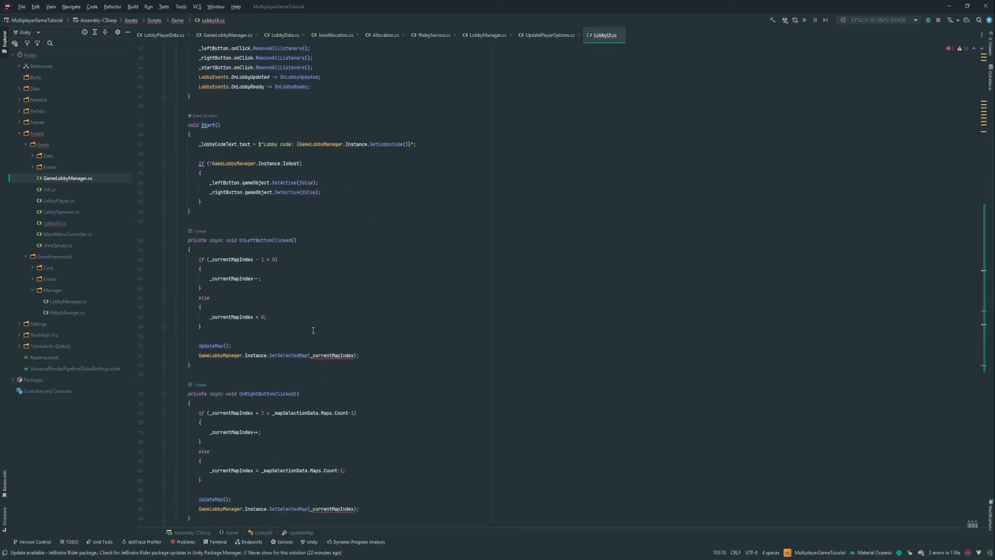
pyautogui.scroll(-3)
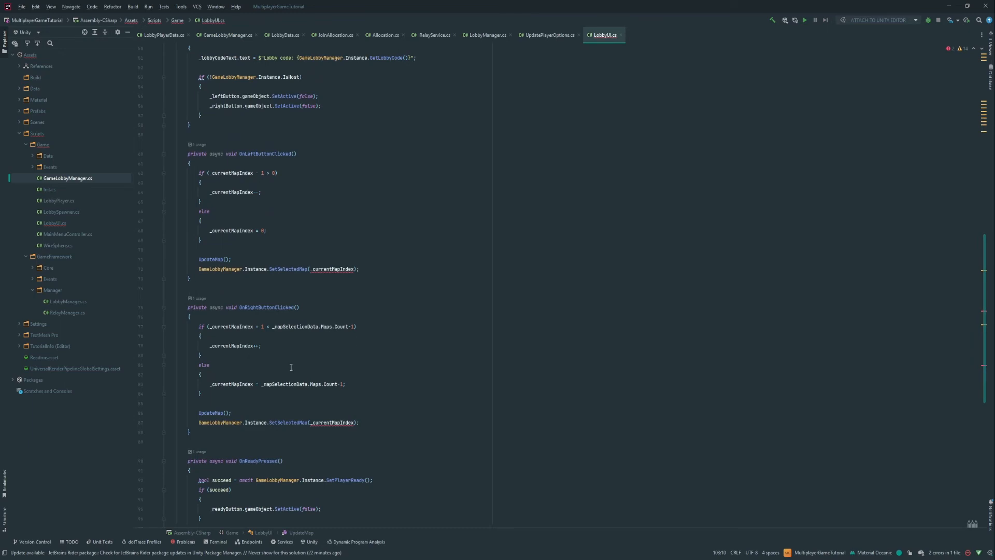
pyautogui.scroll(-3)
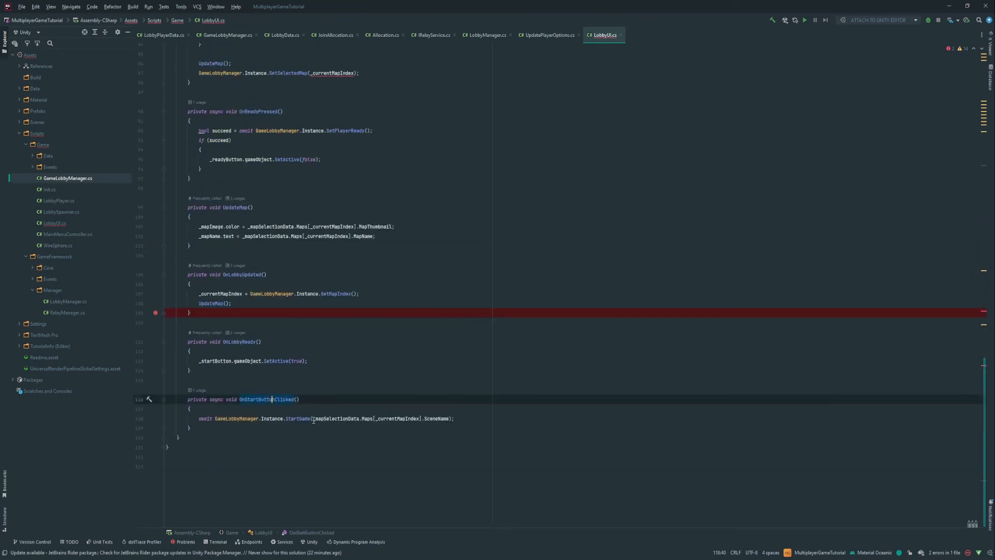
pyautogui.click(456, 417)
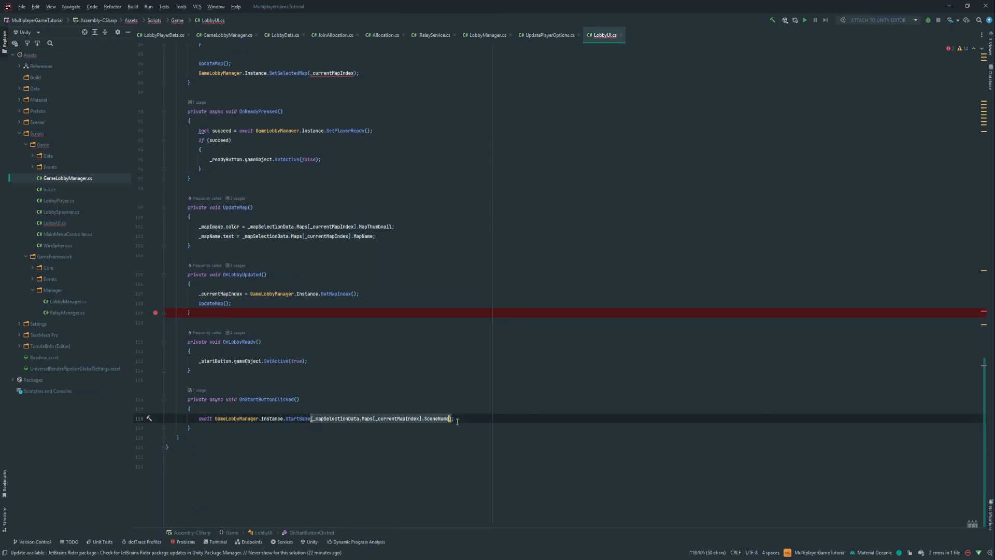
pyautogui.scroll(3)
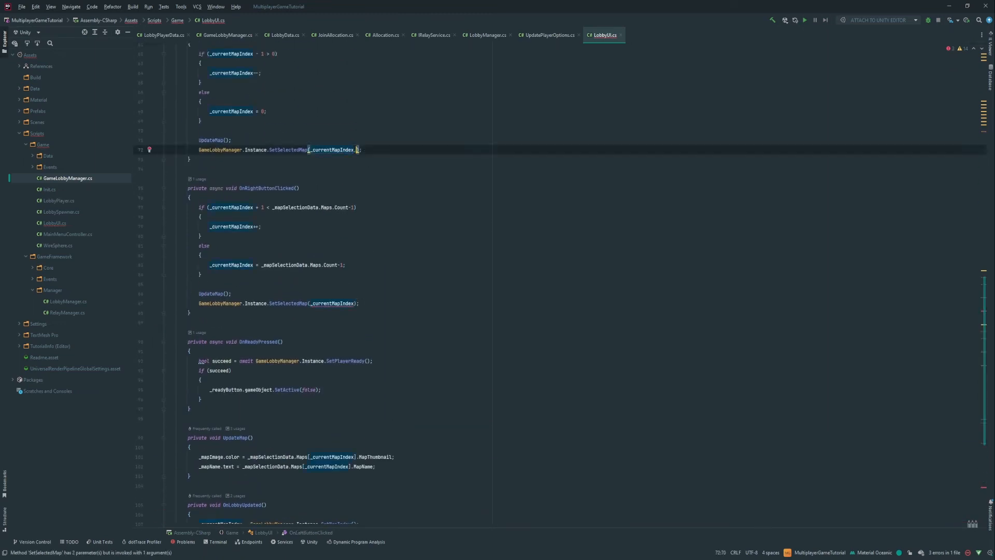
pyautogui.write(', _mapSelectionData.Maps[_currentMapIndex].SceneName')
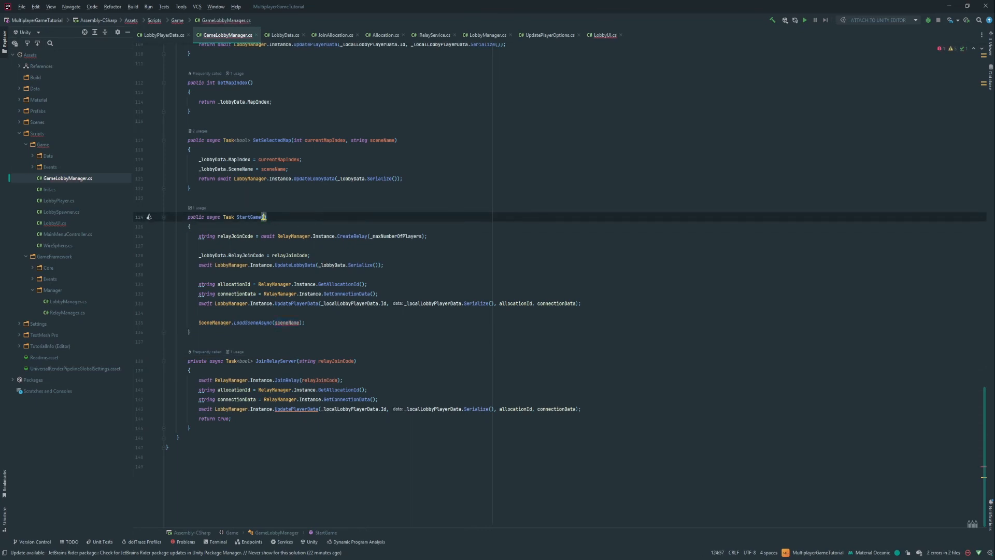
# Make StartGame and the relay join both load _lobbyData.SceneName via SceneManager.LoadSceneAsync
pyautogui.click(286, 322)
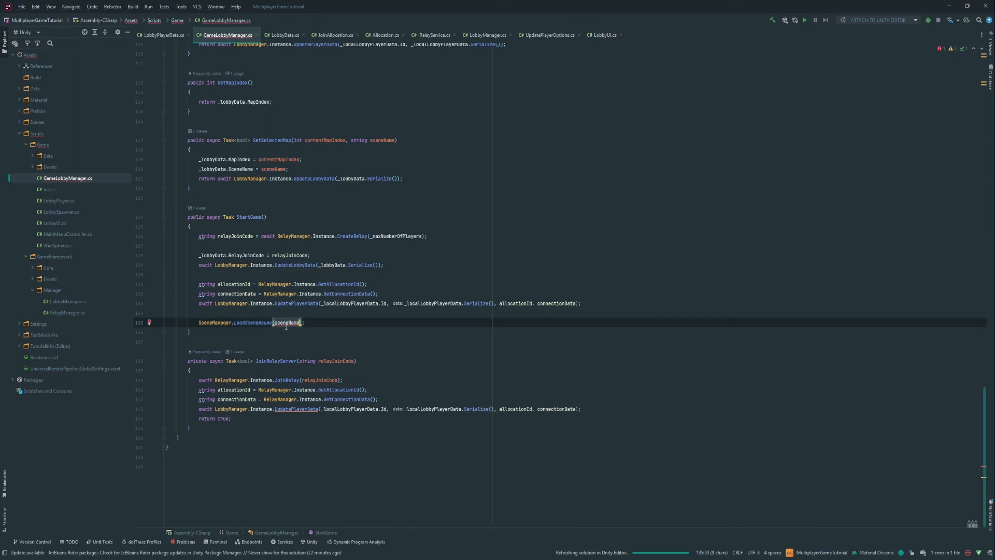
pyautogui.write('_lobbyData.')
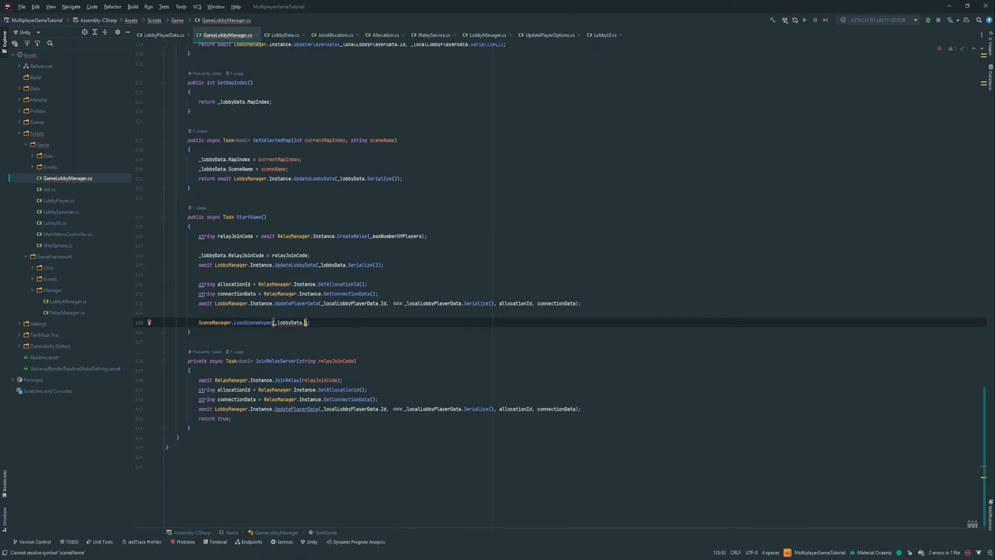
pyautogui.write('SceneName')
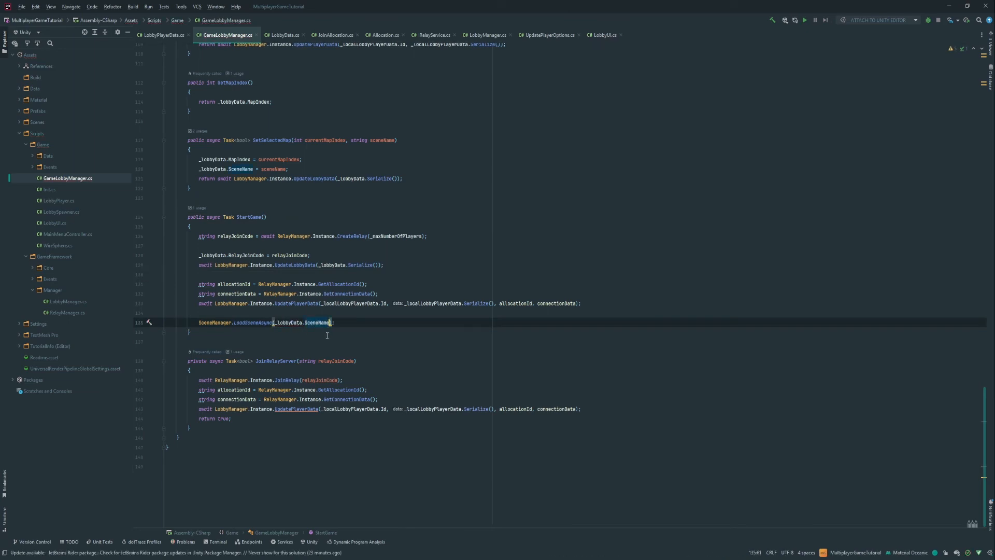
pyautogui.scroll(3)
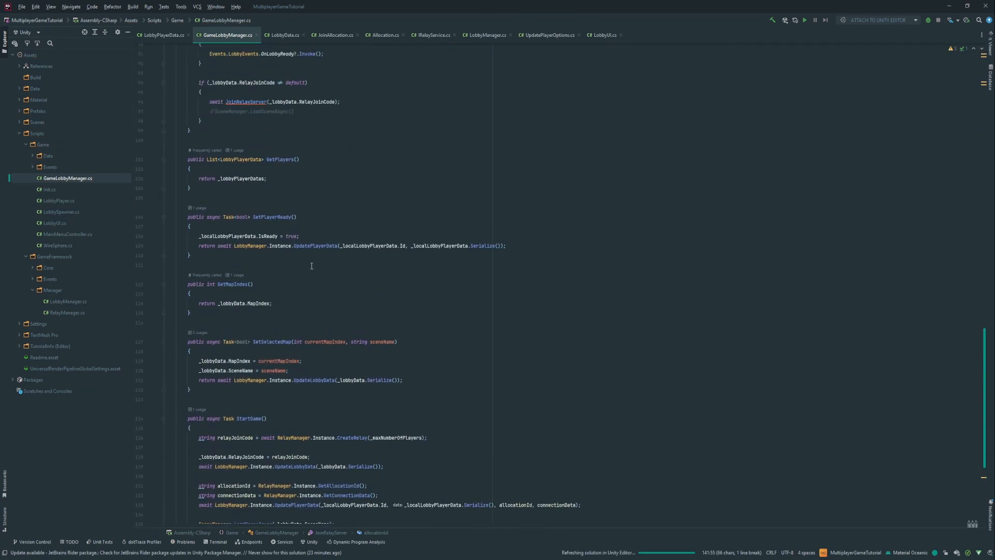
pyautogui.scroll(3)
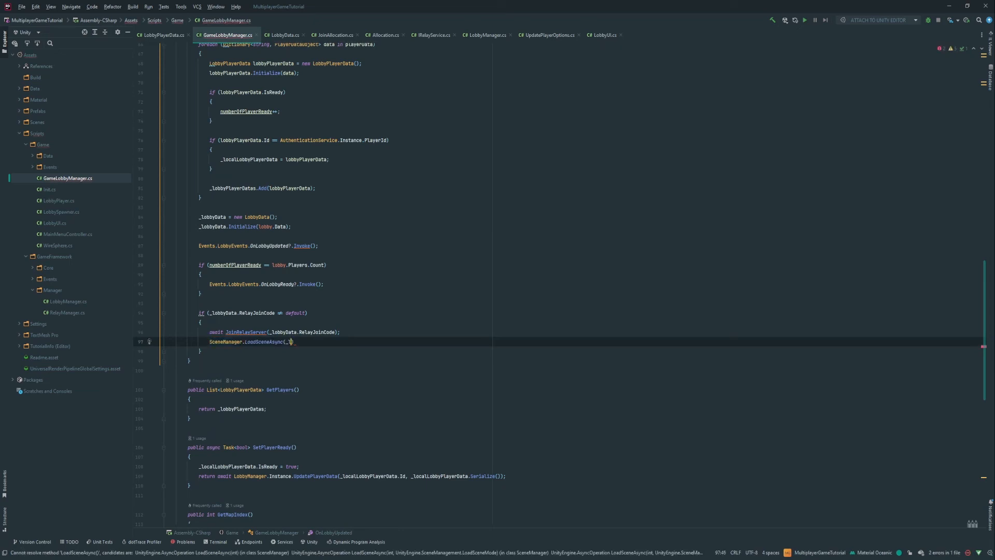
pyautogui.write('_lobbyData.Sc')
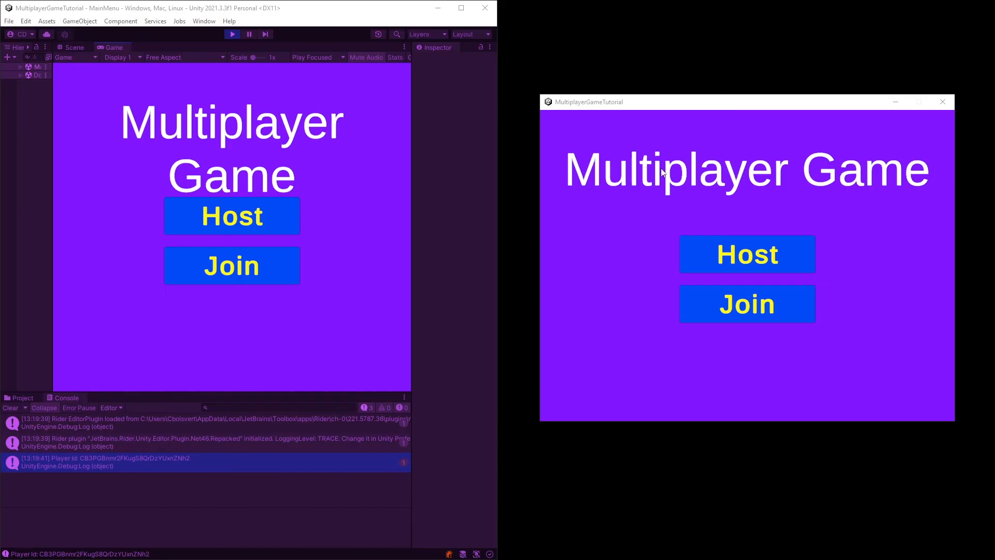
pyautogui.moveTo(480, 151)
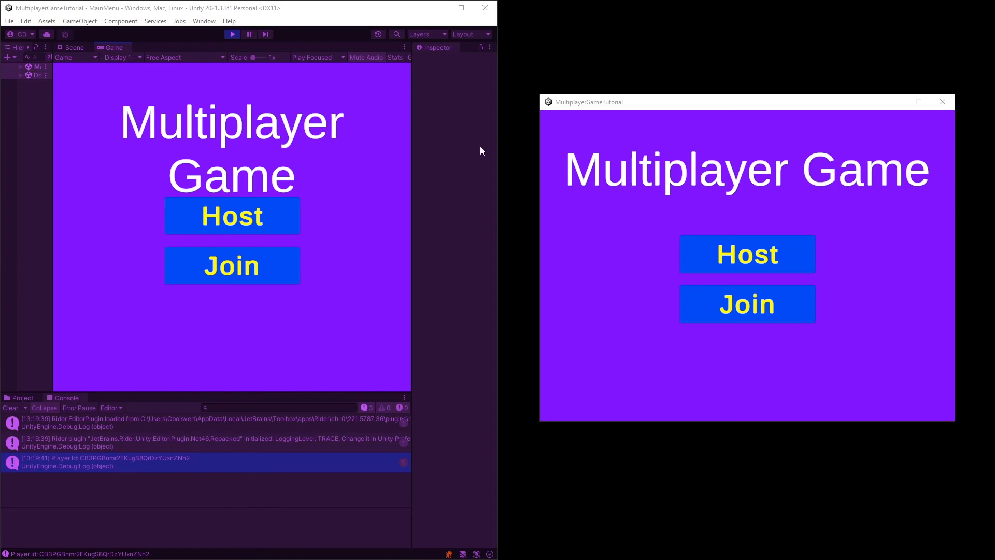
pyautogui.moveTo(607, 193)
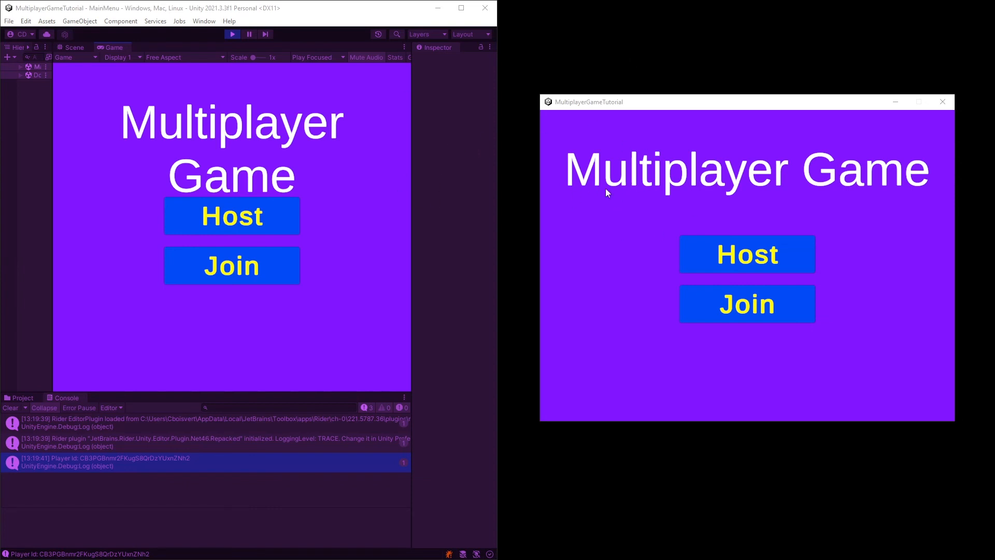
pyautogui.moveTo(425, 228)
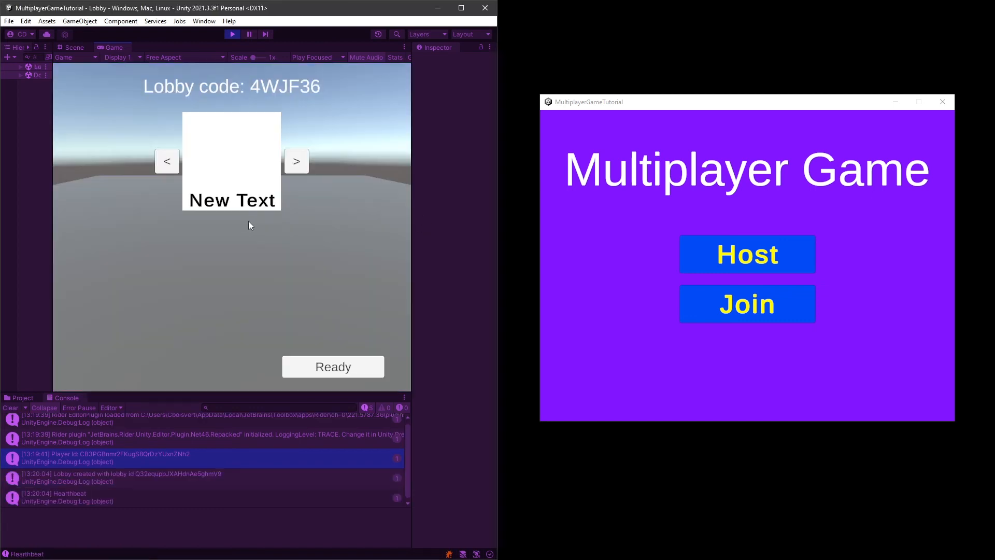
# Join the hosted lobby from the client window with lobby code 4WJF36
pyautogui.click(746, 303)
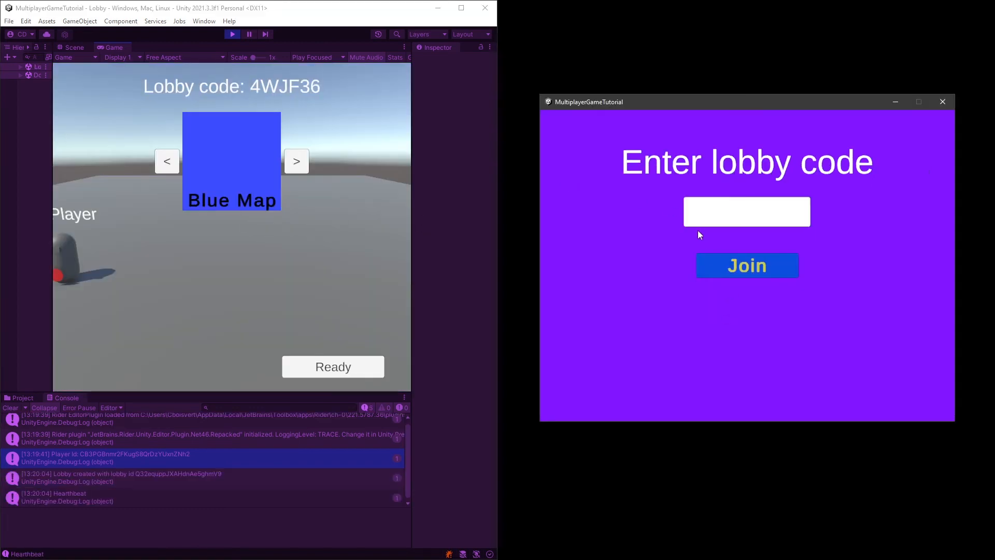
pyautogui.write('4')
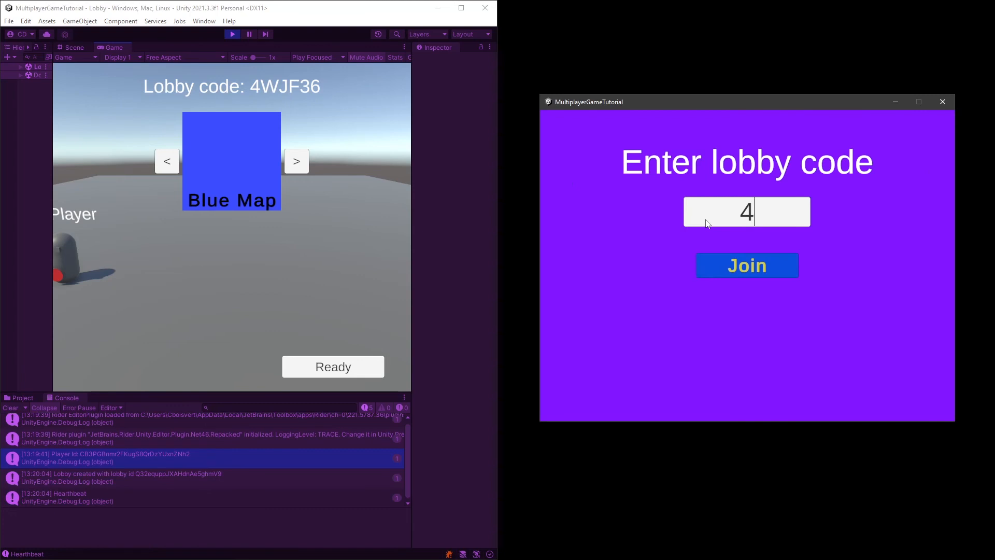
pyautogui.write('WJ')
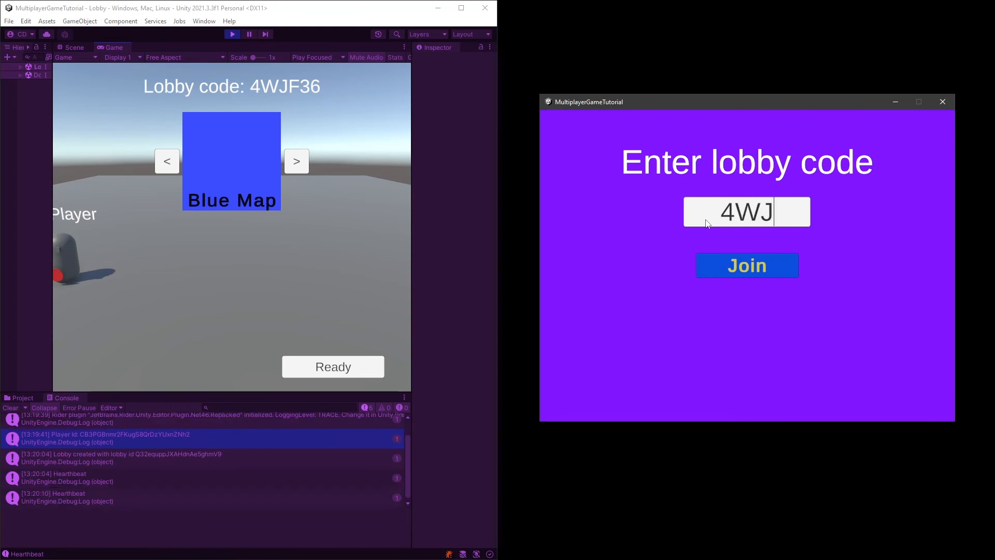
pyautogui.write('3')
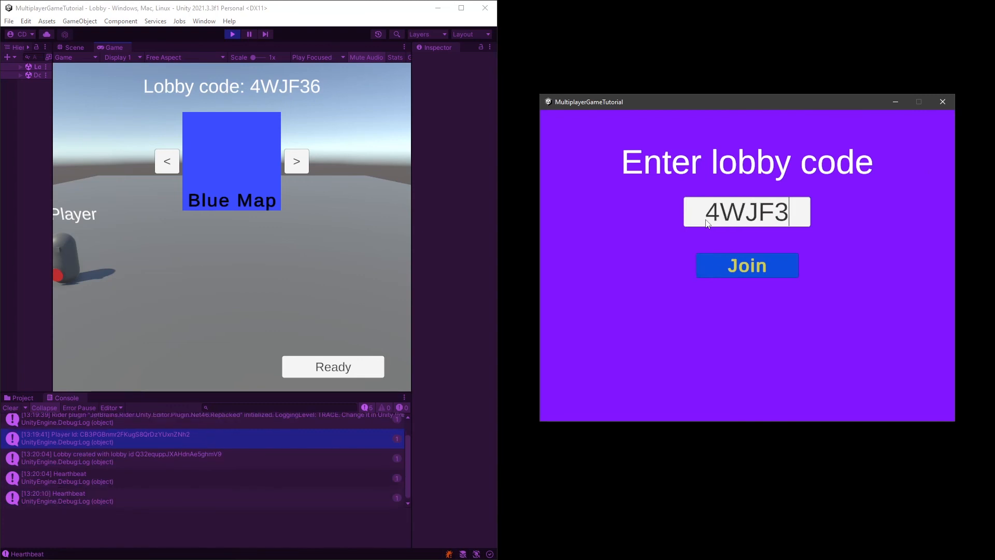
pyautogui.click(746, 265)
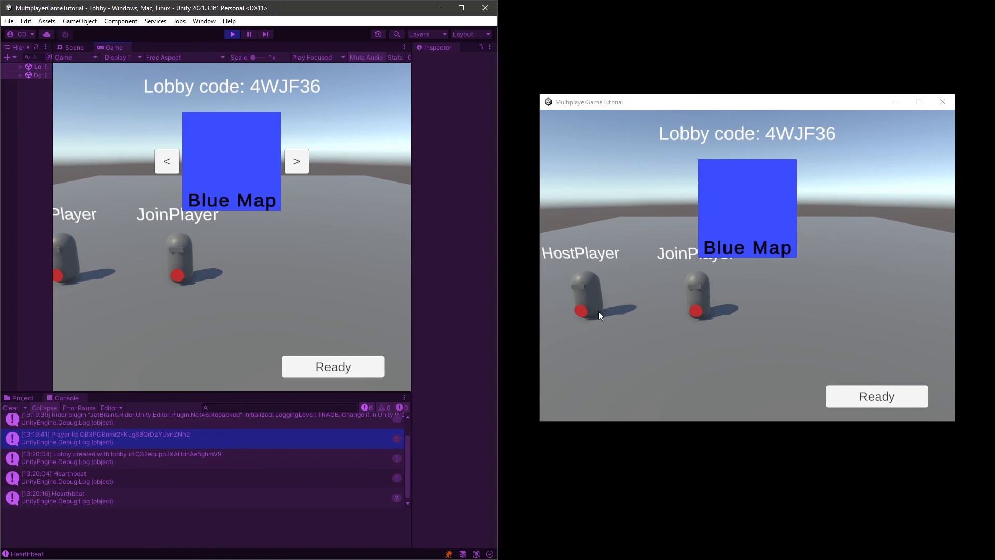
# Advance the host's map to Green Map, ready the client, and start the match
pyautogui.click(296, 161)
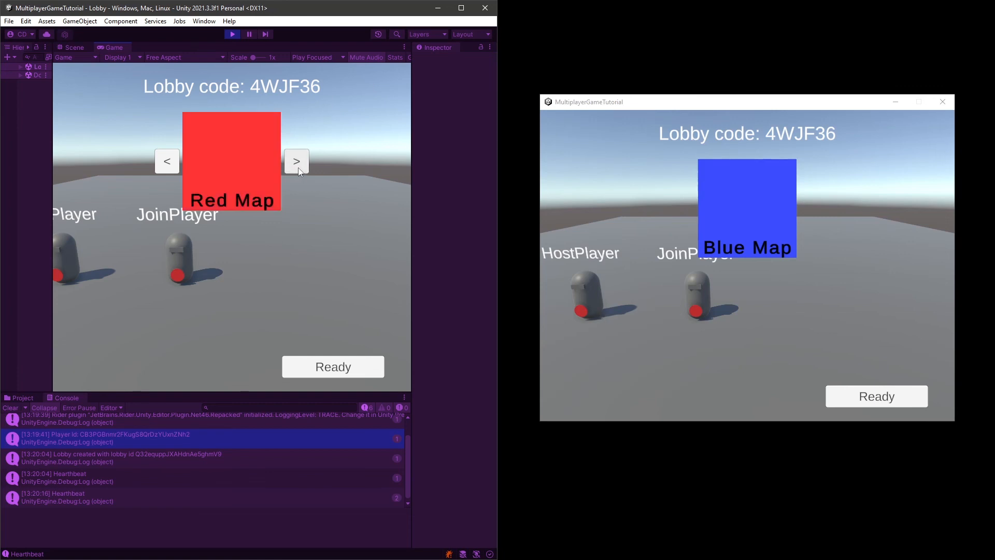
pyautogui.click(296, 161)
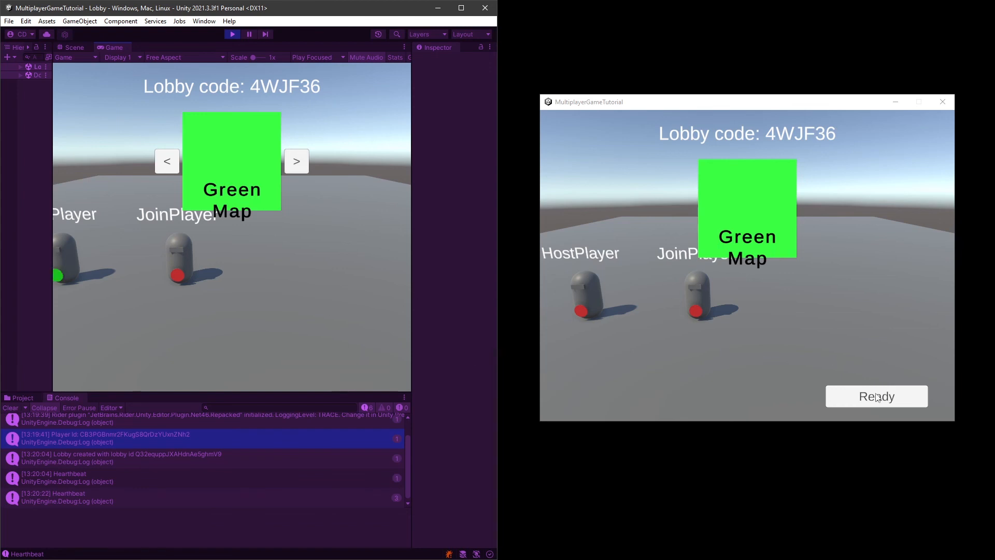
pyautogui.click(876, 396)
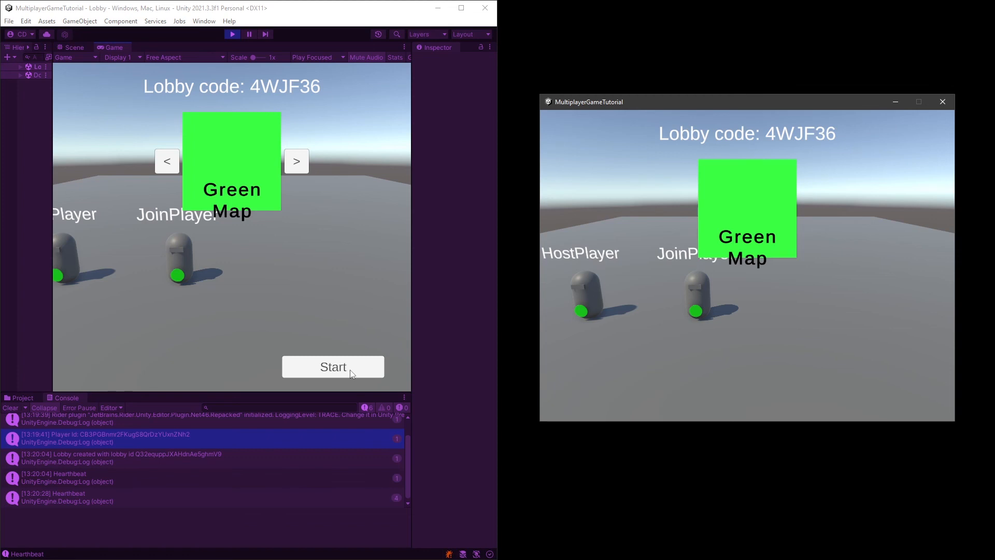
pyautogui.click(332, 366)
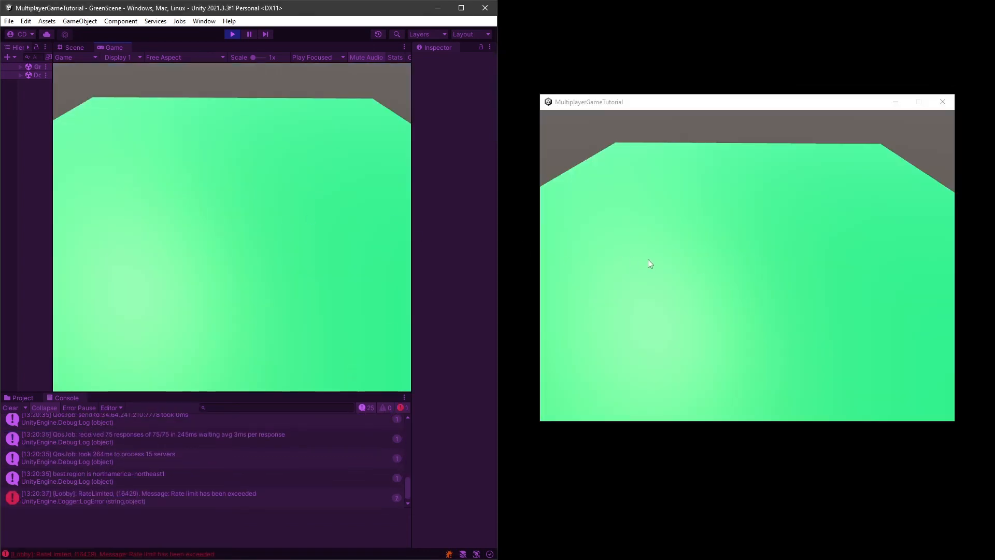
pyautogui.moveTo(625, 255)
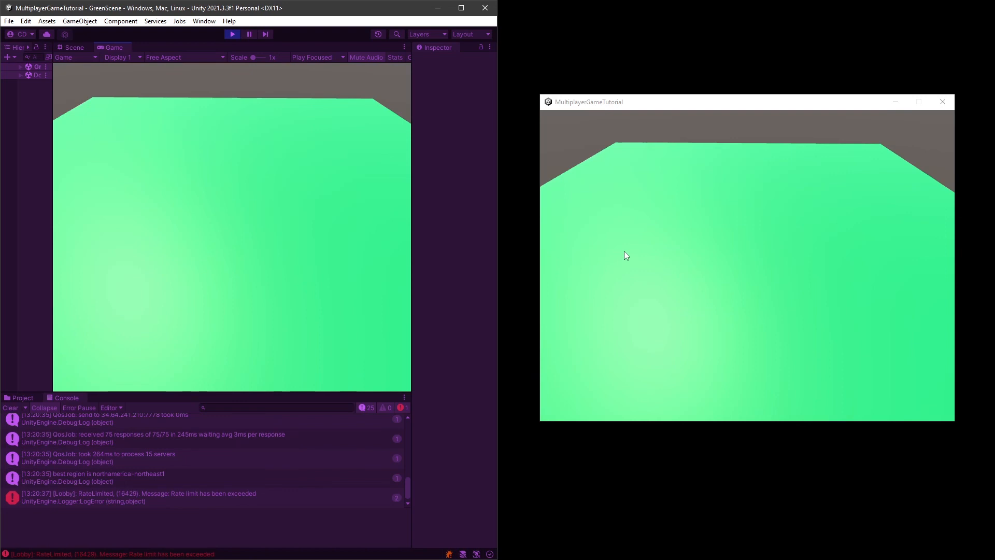